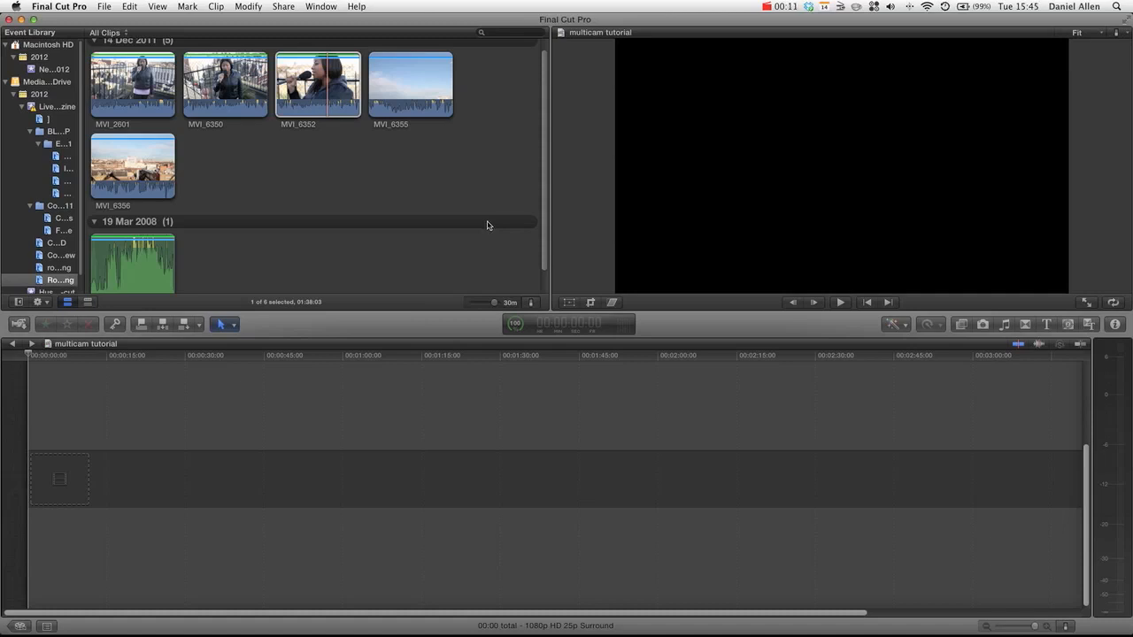
{"action": "mouse_move", "coordinate": [491, 219]}
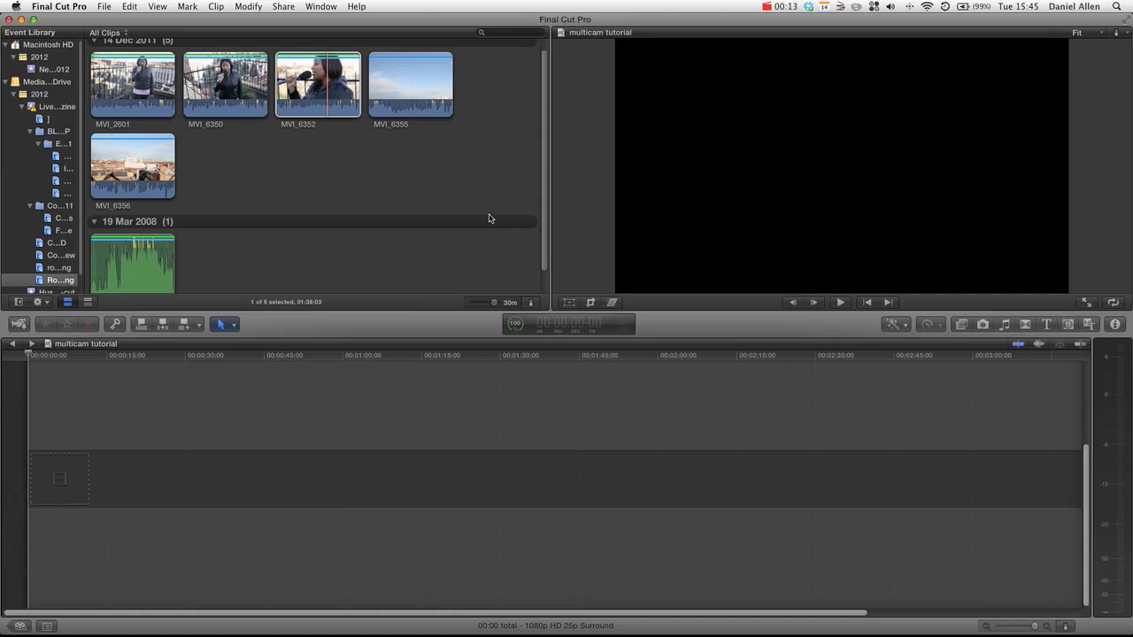
{"action": "mouse_move", "coordinate": [233, 138]}
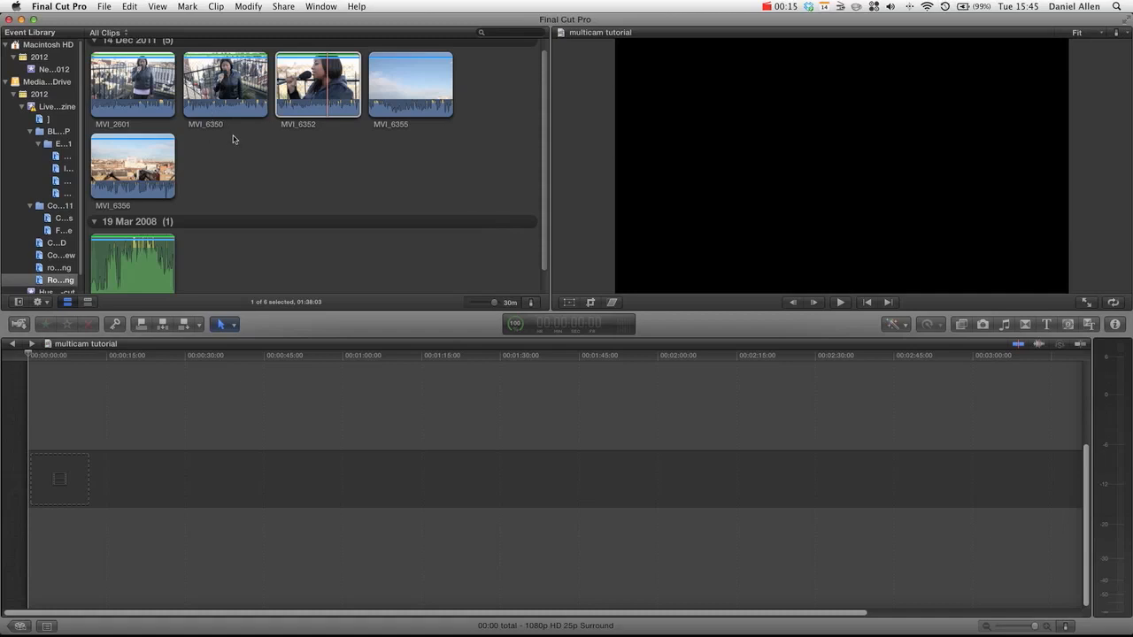
Step: Select the singer camera clips MVI_2601, MVI_6350 and MVI_6352 in the Event Browser
{"action": "left_click", "coordinate": [318, 85]}
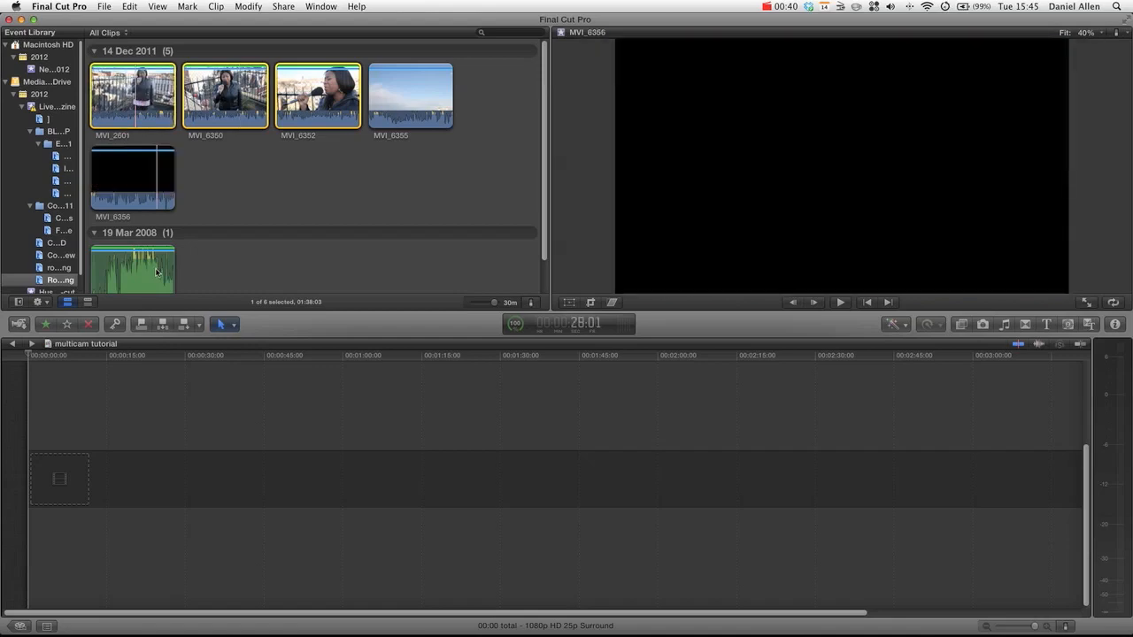
Step: Start a new multicam clip from the selection and name it 'Rosetta singing'
{"action": "left_click", "coordinate": [216, 97]}
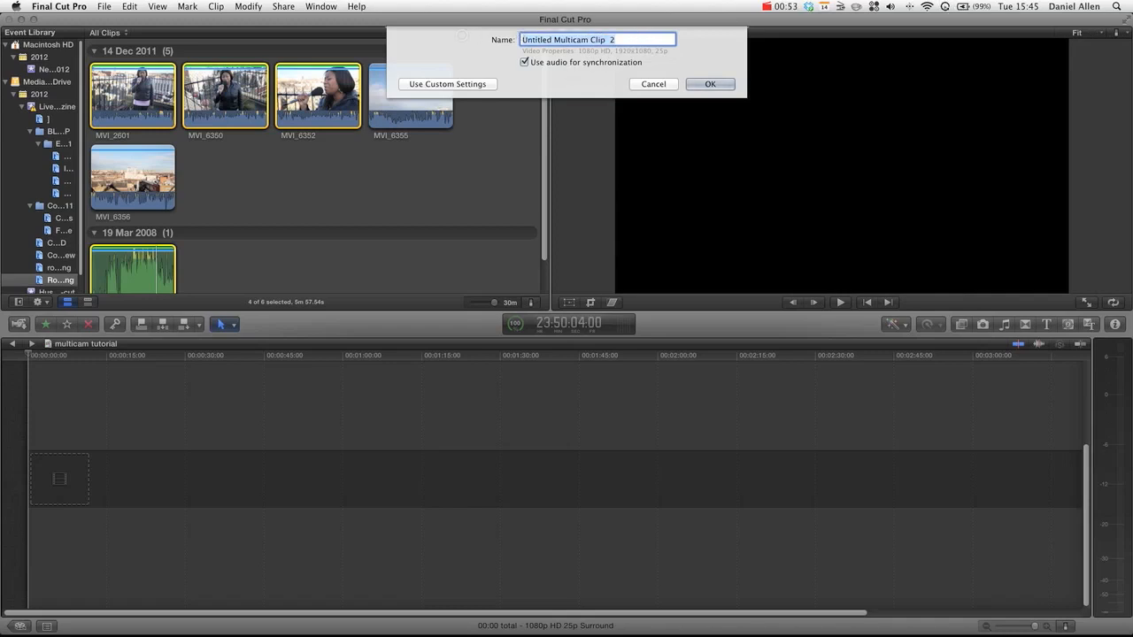
{"action": "type", "text": "Rosetta"}
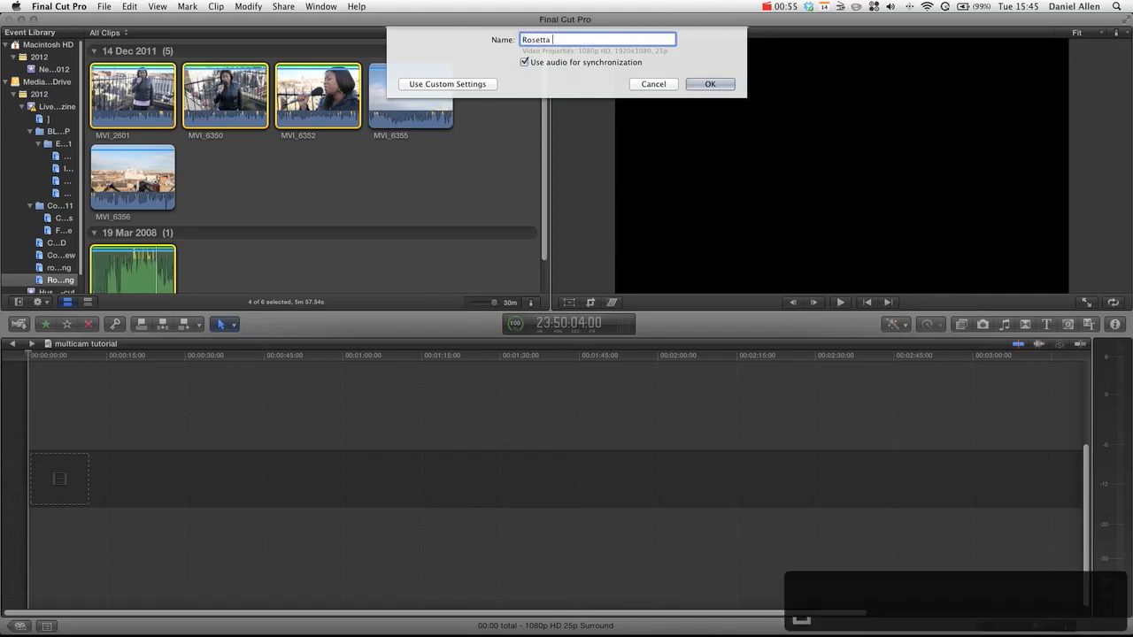
{"action": "type", "text": "singing"}
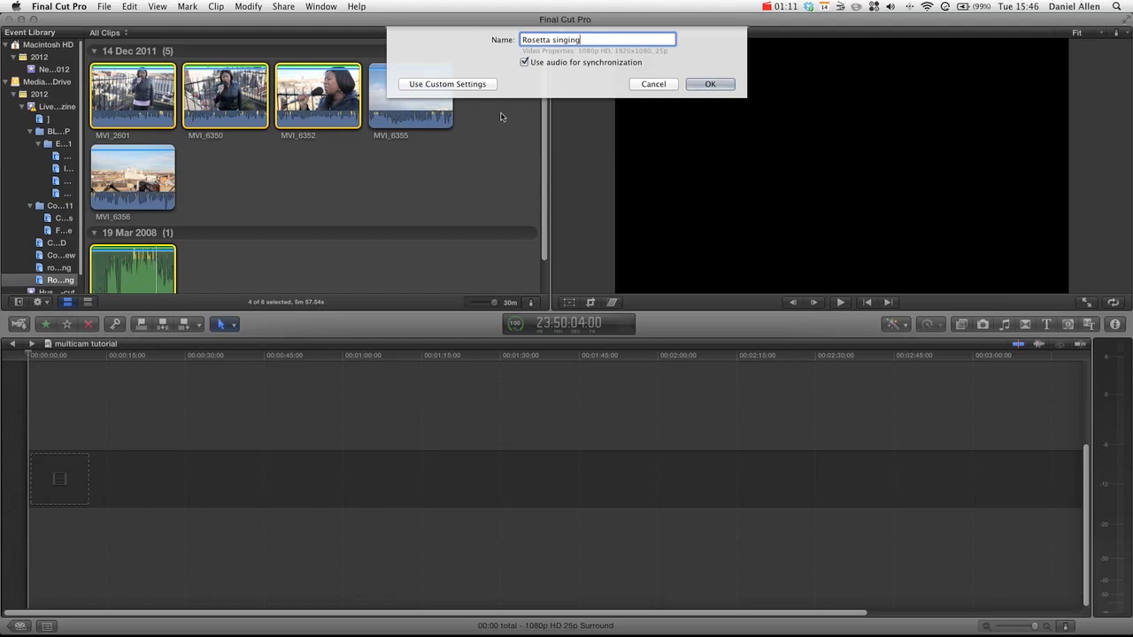
Step: Reveal custom multicam settings and leave angle synchronization and clip ordering on Automatic
{"action": "left_click", "coordinate": [446, 85]}
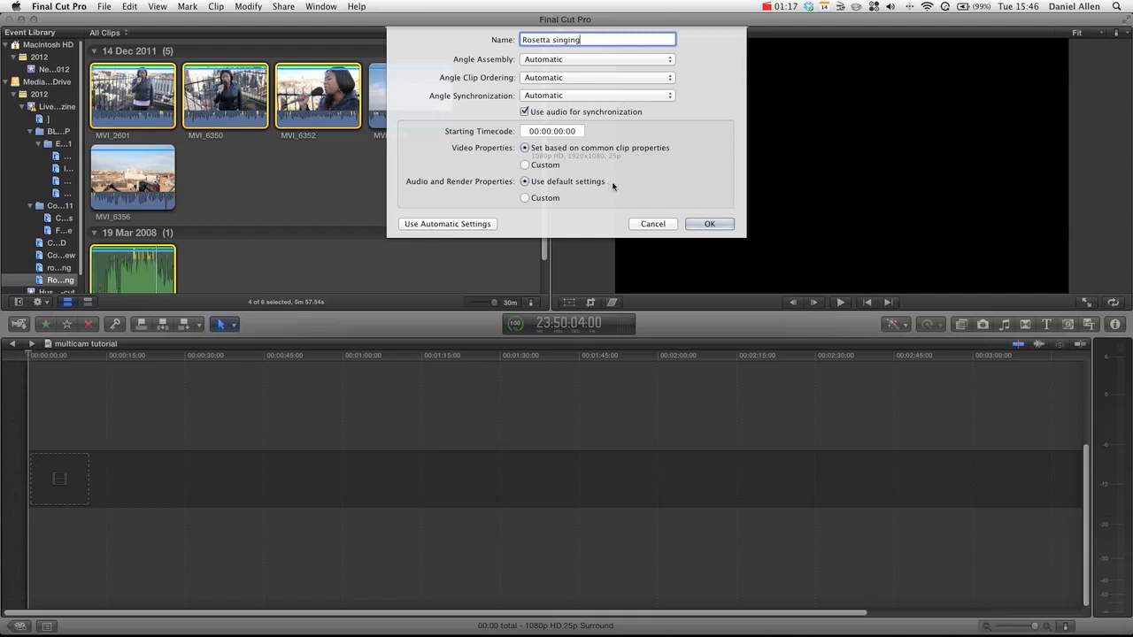
{"action": "mouse_move", "coordinate": [594, 161]}
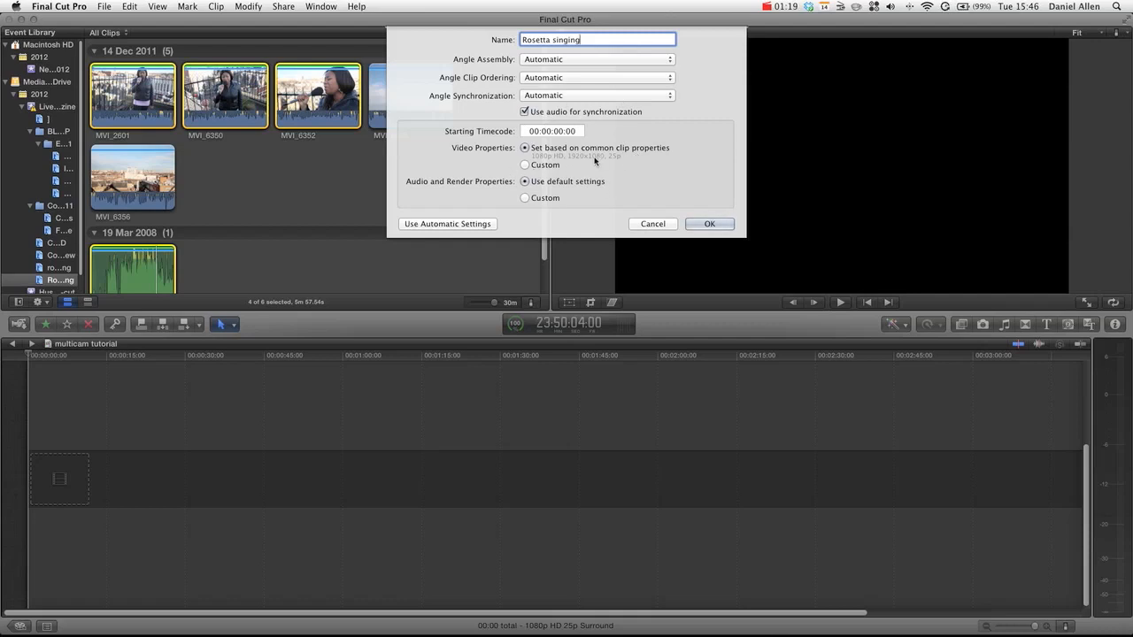
{"action": "mouse_move", "coordinate": [562, 158]}
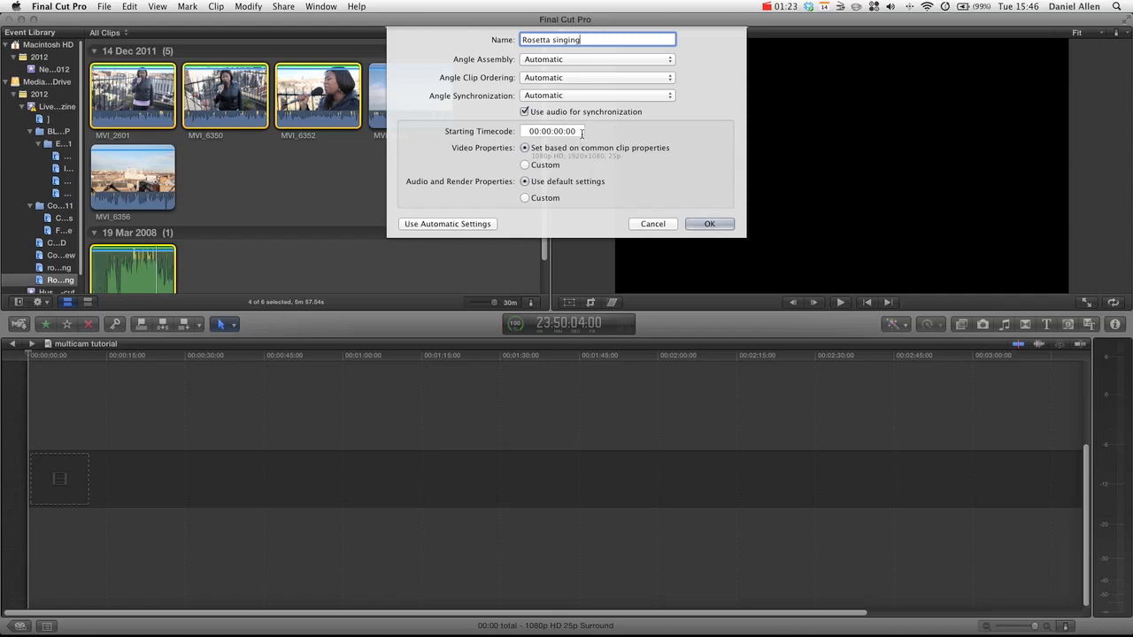
{"action": "left_click", "coordinate": [594, 95]}
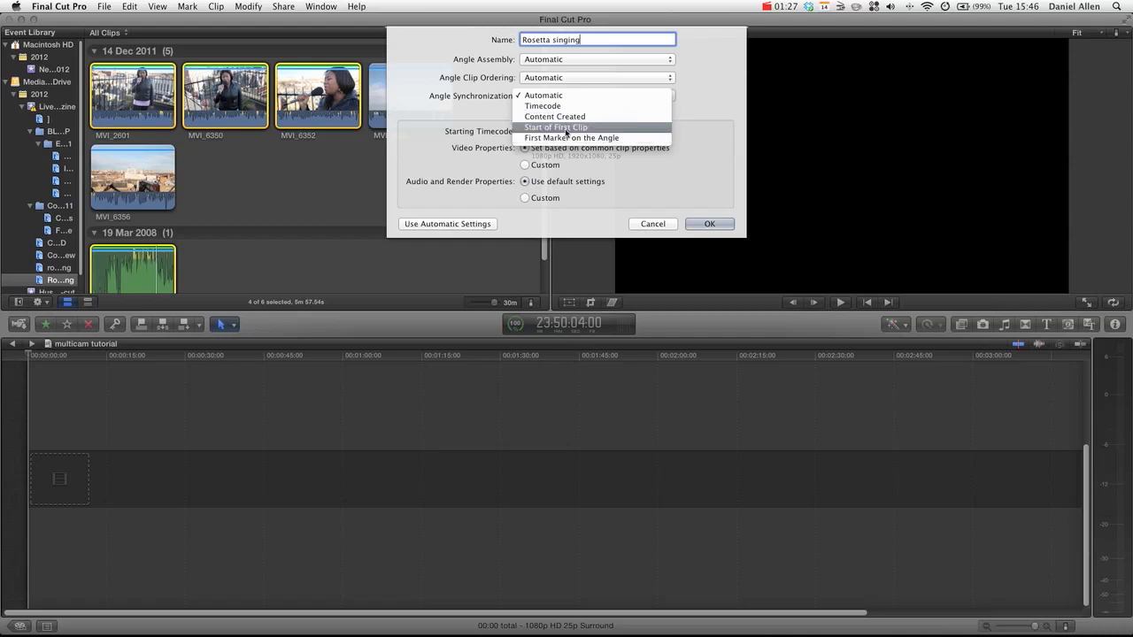
{"action": "mouse_move", "coordinate": [453, 124]}
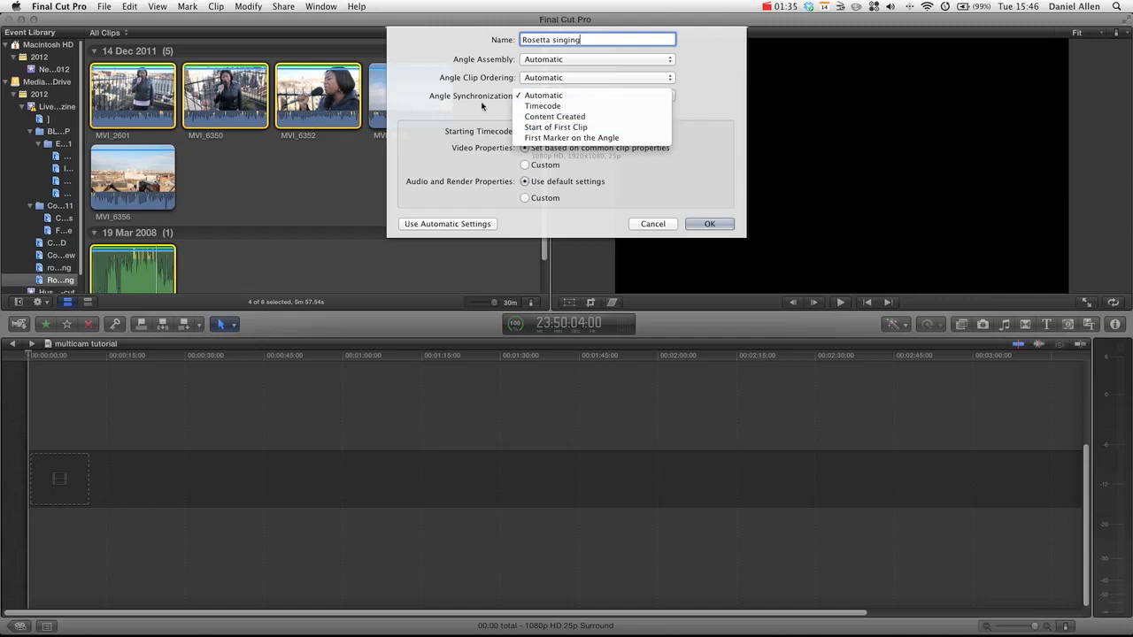
{"action": "left_click", "coordinate": [545, 95]}
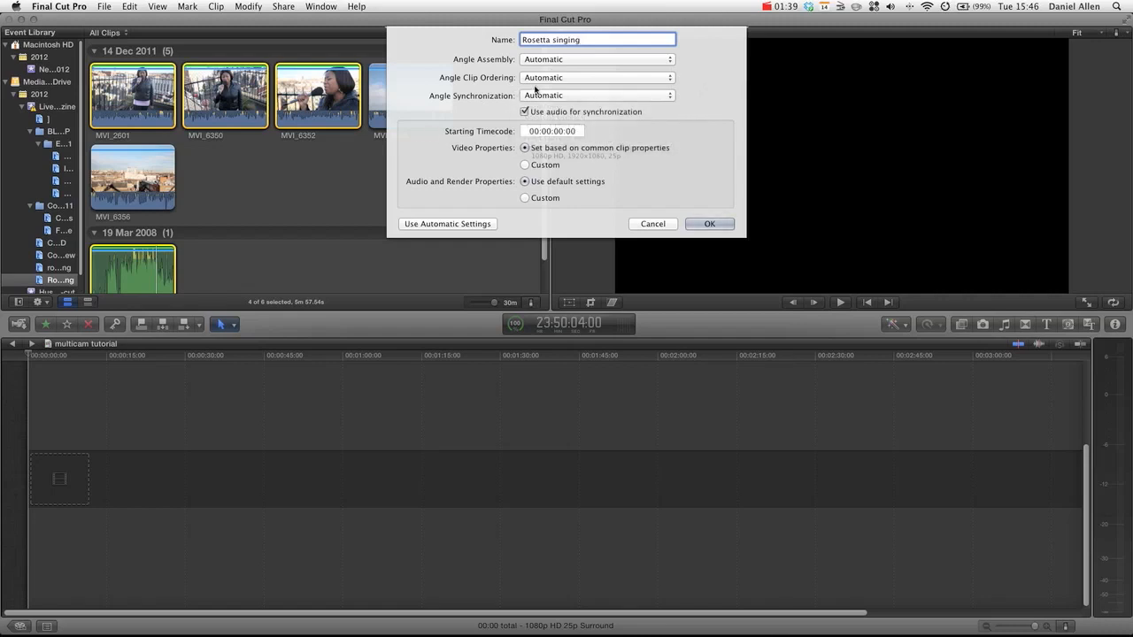
{"action": "left_click", "coordinate": [594, 78]}
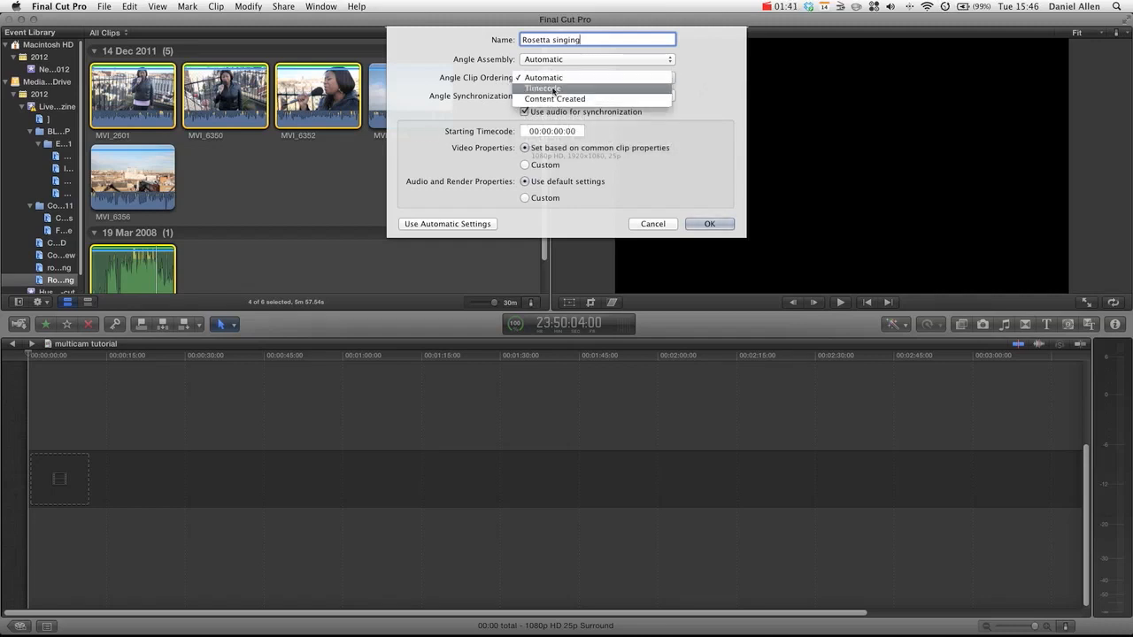
{"action": "left_click", "coordinate": [559, 78]}
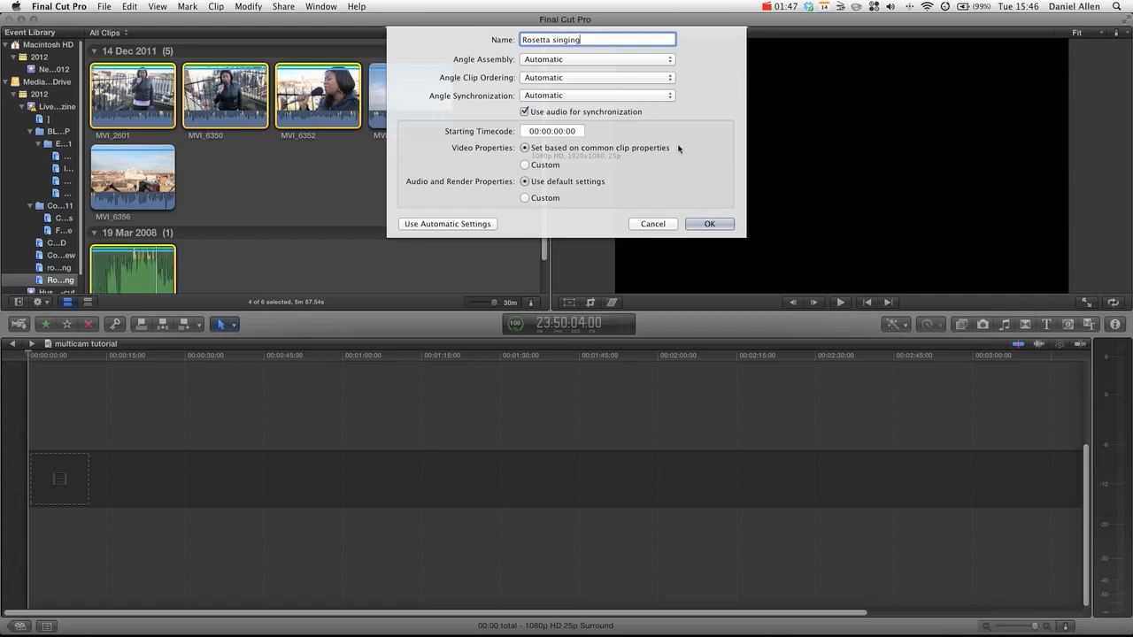
Step: Confirm the dialog so the 'Rosetta singing' multicam clip synchronizes into the event
{"action": "left_click", "coordinate": [708, 223]}
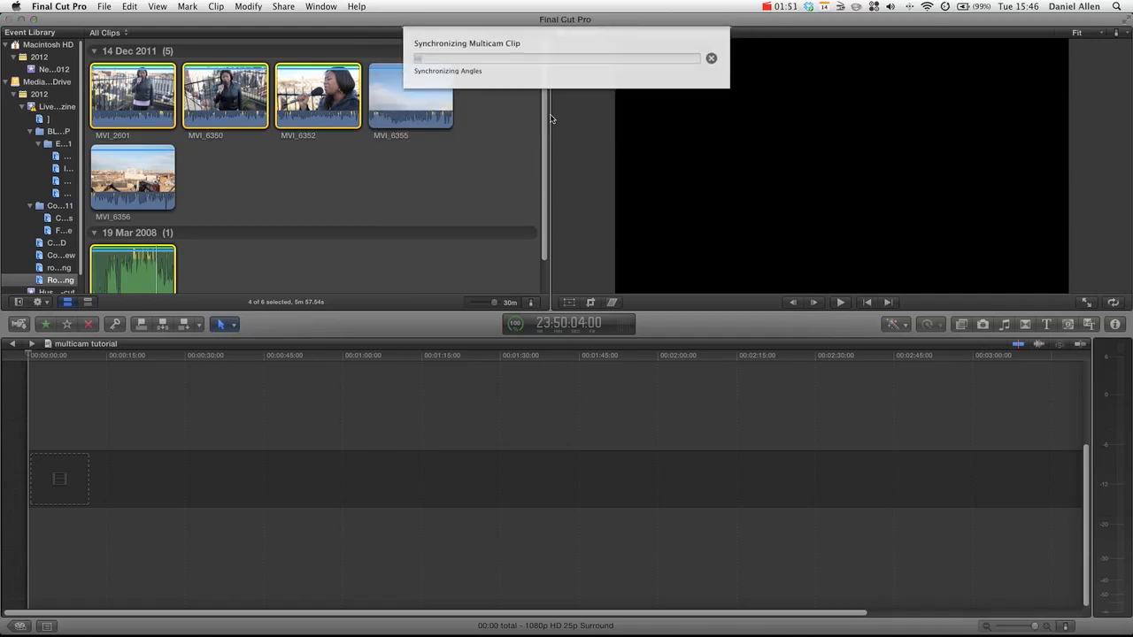
{"action": "mouse_move", "coordinate": [285, 180]}
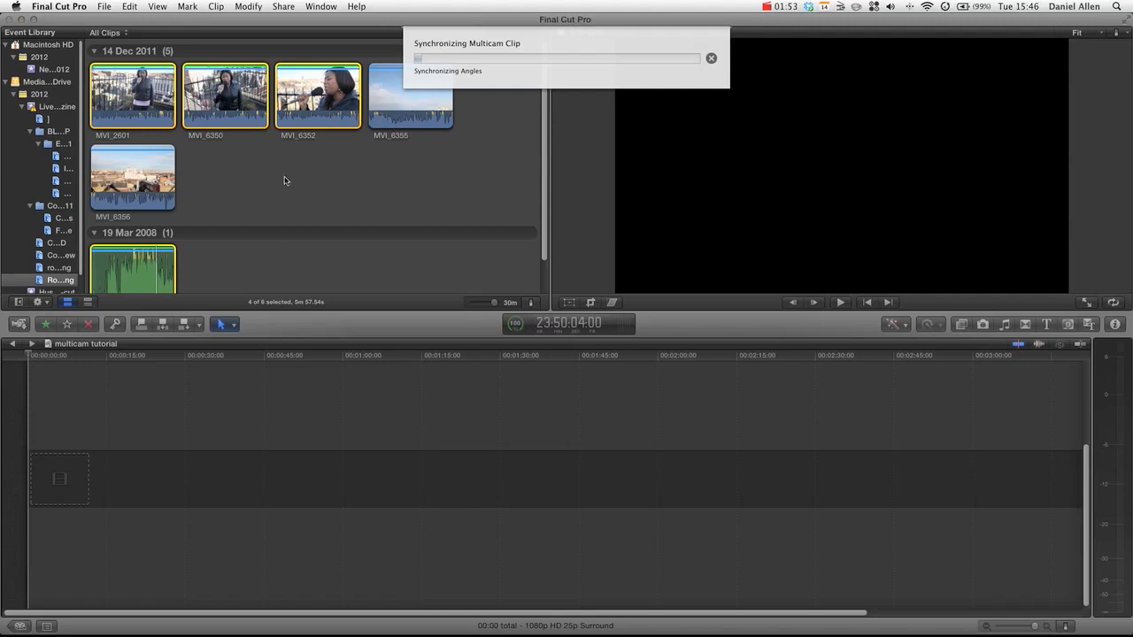
{"action": "mouse_move", "coordinate": [285, 179]}
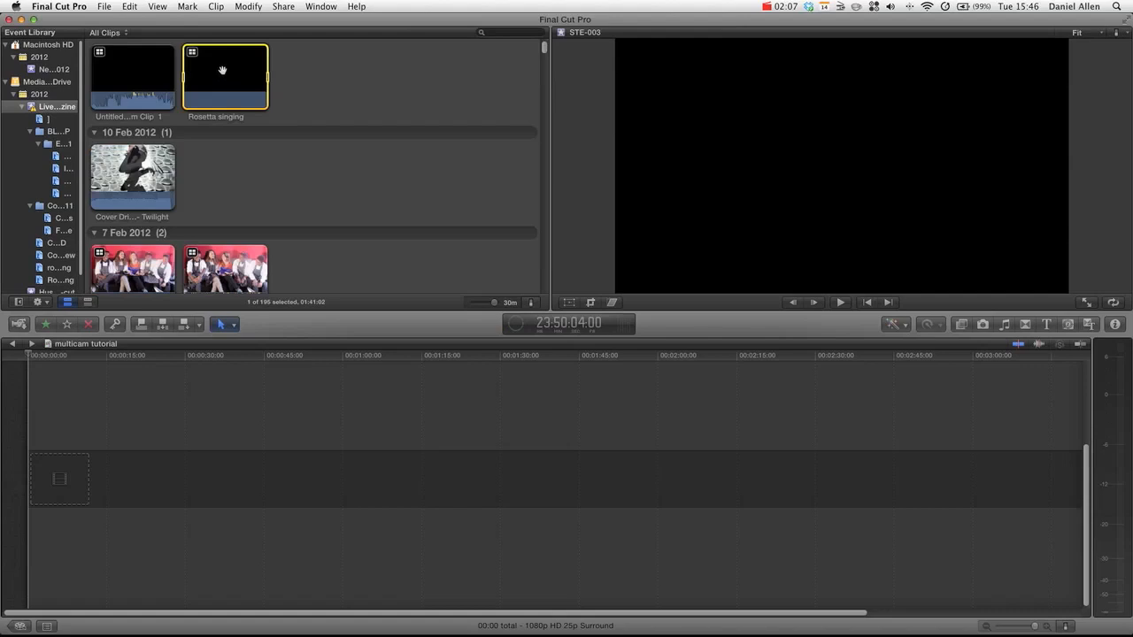
{"action": "key", "text": "cmd+k"}
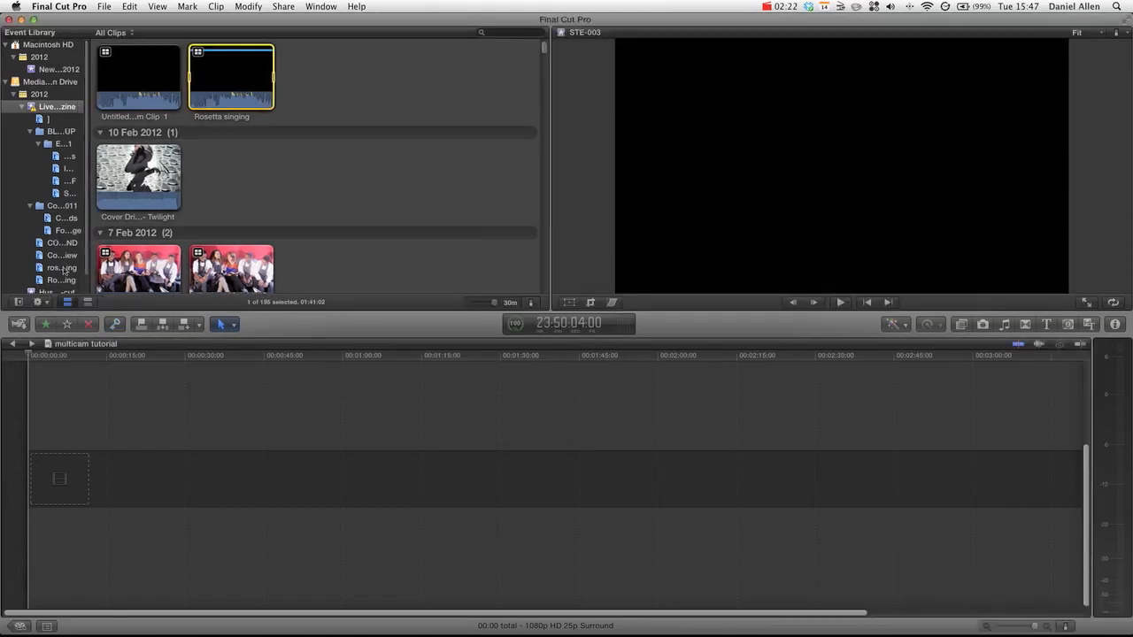
Step: Show the event and load the 'Rosetta singing' multicam clip in the viewer
{"action": "left_click", "coordinate": [62, 280]}
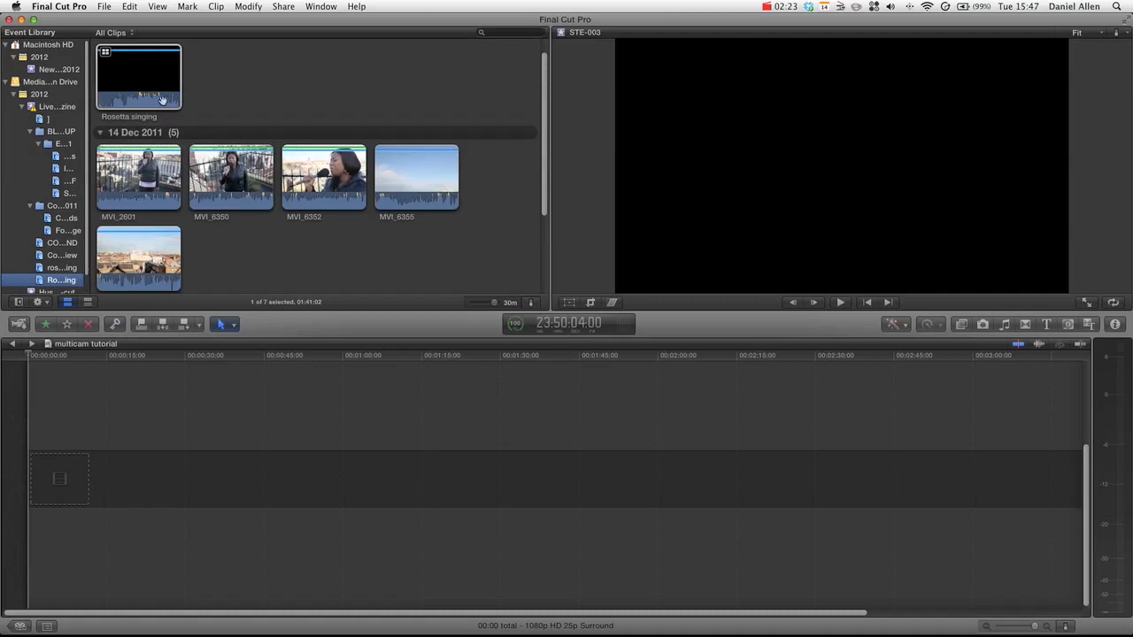
{"action": "left_click", "coordinate": [138, 78]}
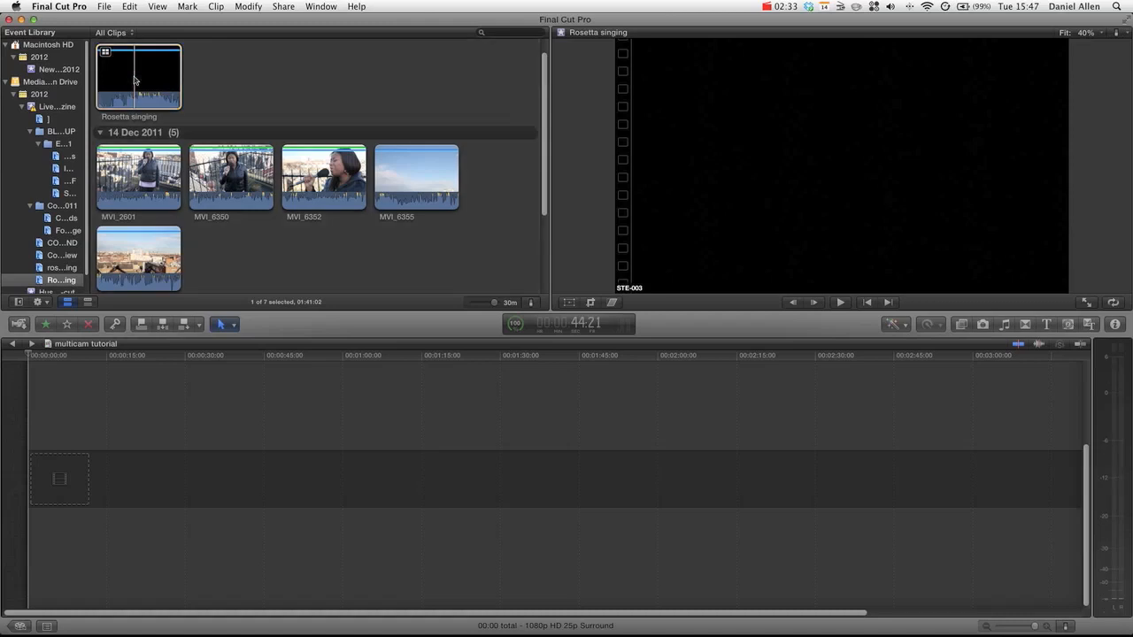
{"action": "double_click", "coordinate": [142, 79]}
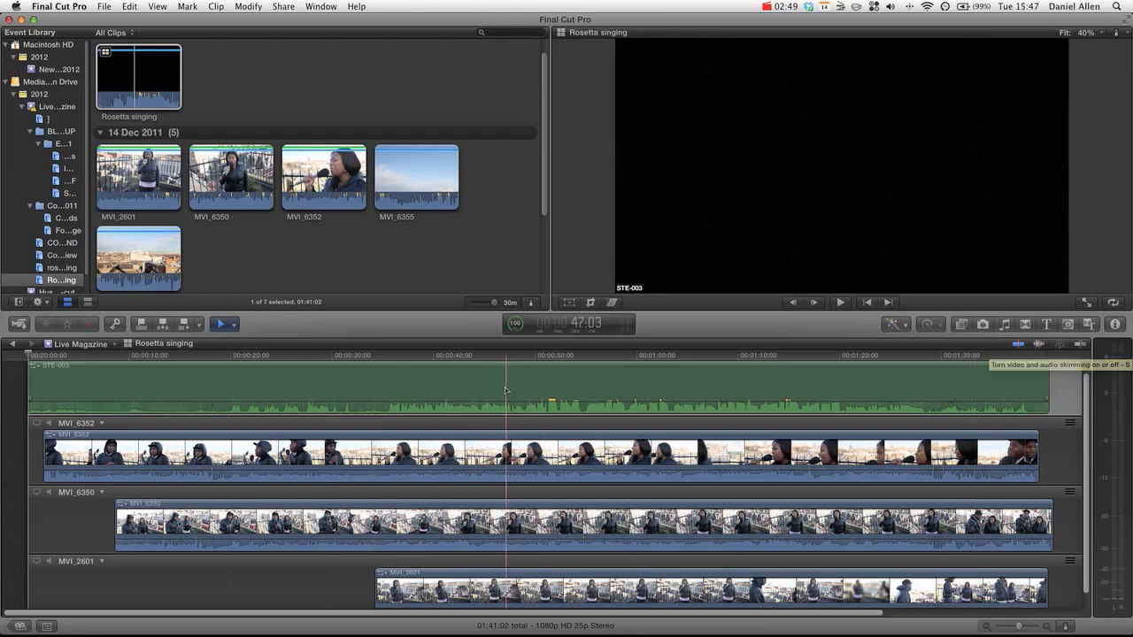
{"action": "left_click", "coordinate": [839, 301]}
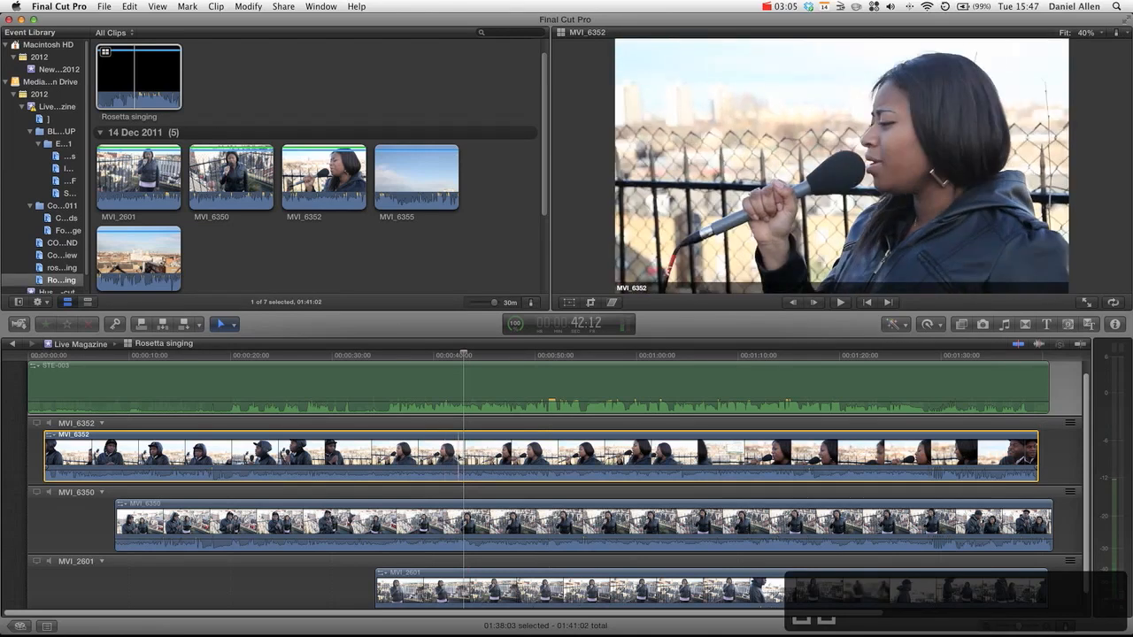
{"action": "left_click", "coordinate": [839, 301]}
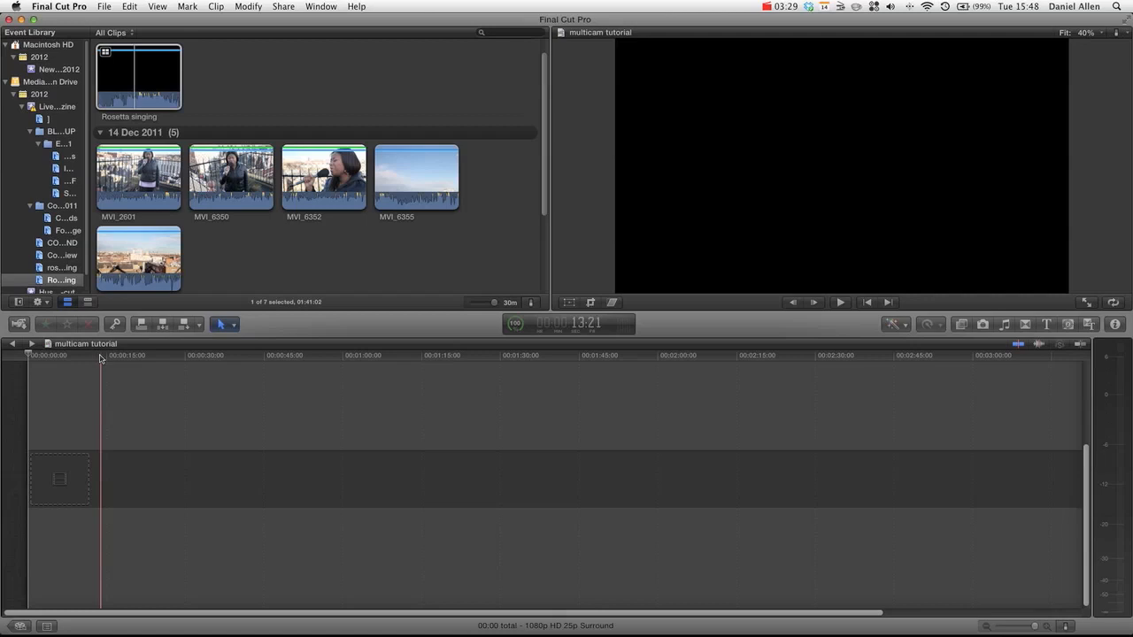
Step: Place the 'Rosetta singing' multicam clip at the start of the project timeline
{"action": "left_click", "coordinate": [138, 74]}
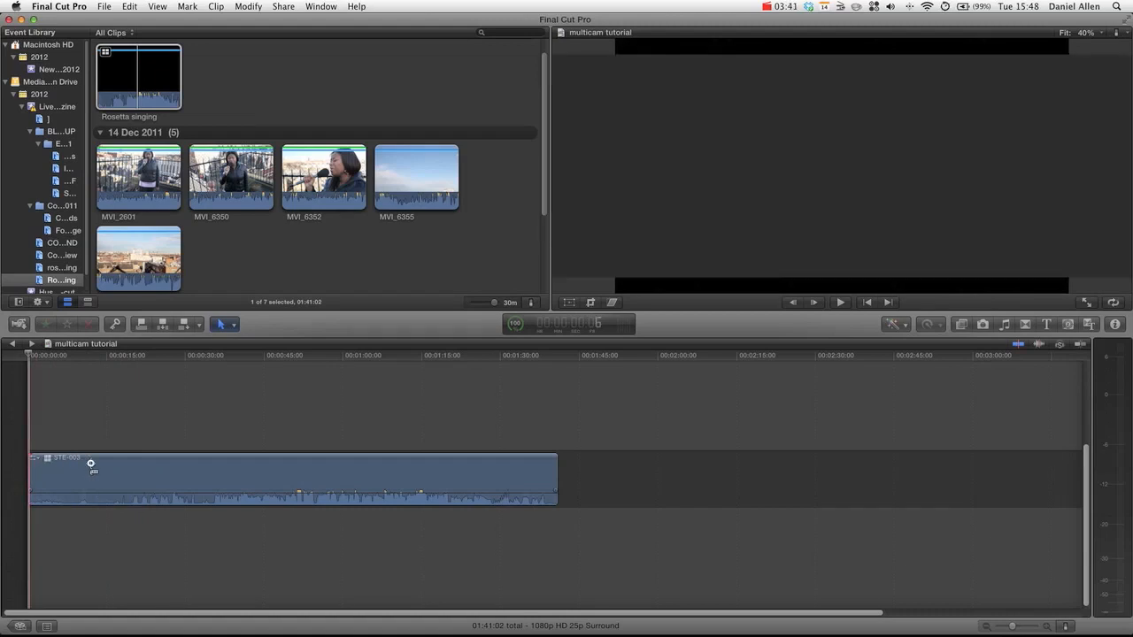
{"action": "left_click_drag", "start_coordinate": [90, 478], "coordinate": [117, 464]}
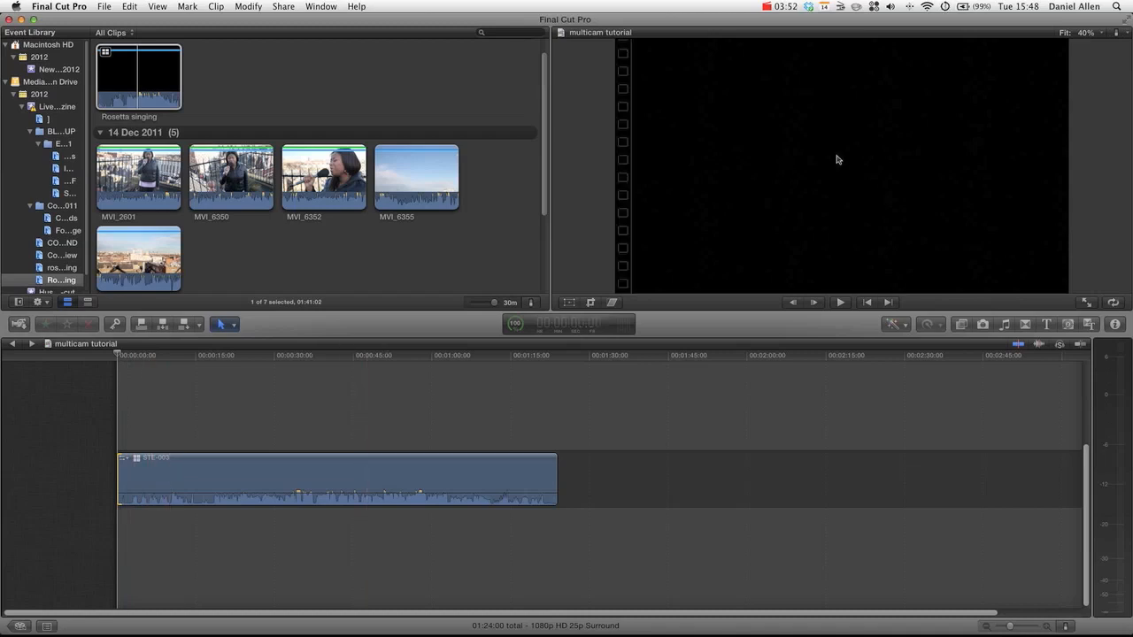
{"action": "mouse_move", "coordinate": [1112, 34]}
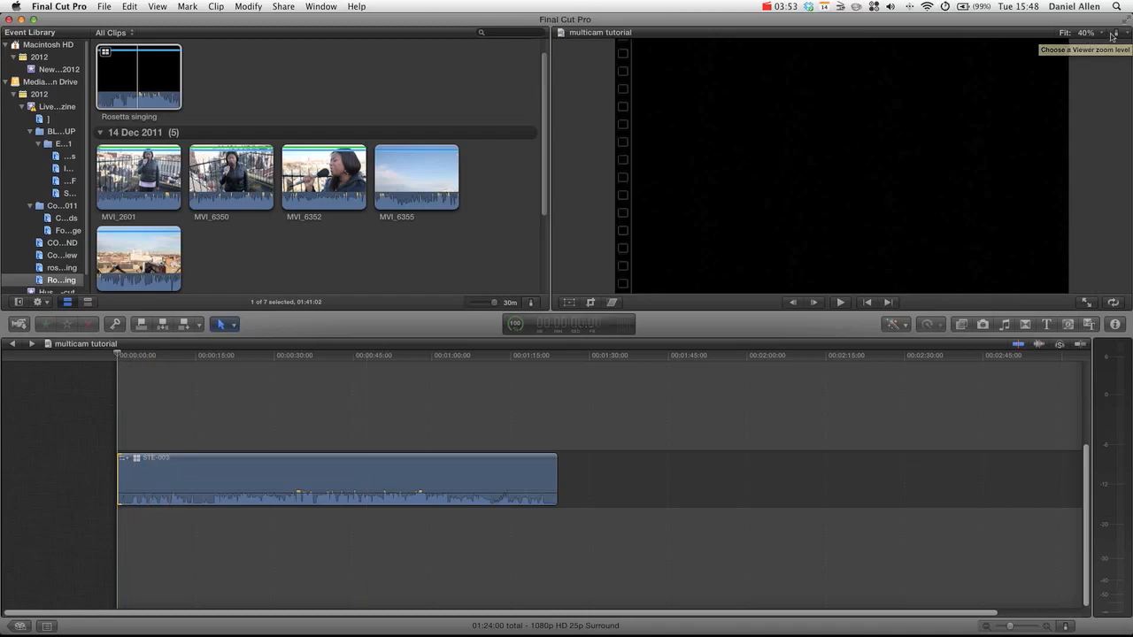
Step: Turn on Show Angle Viewer from the viewer's display options
{"action": "left_click", "coordinate": [1115, 32]}
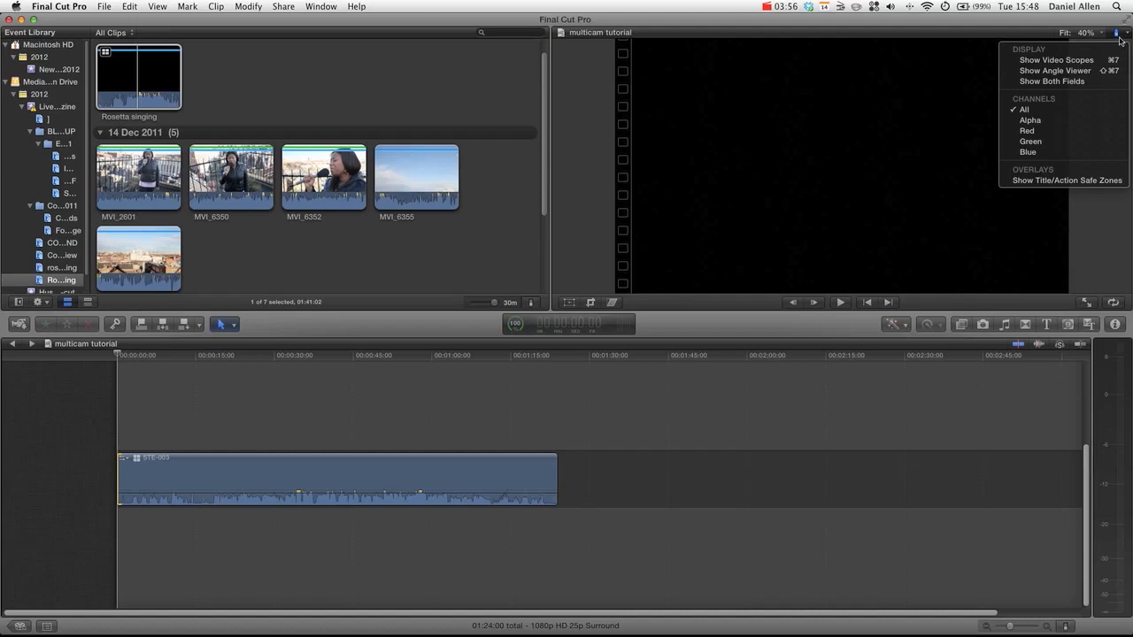
{"action": "mouse_move", "coordinate": [1046, 70]}
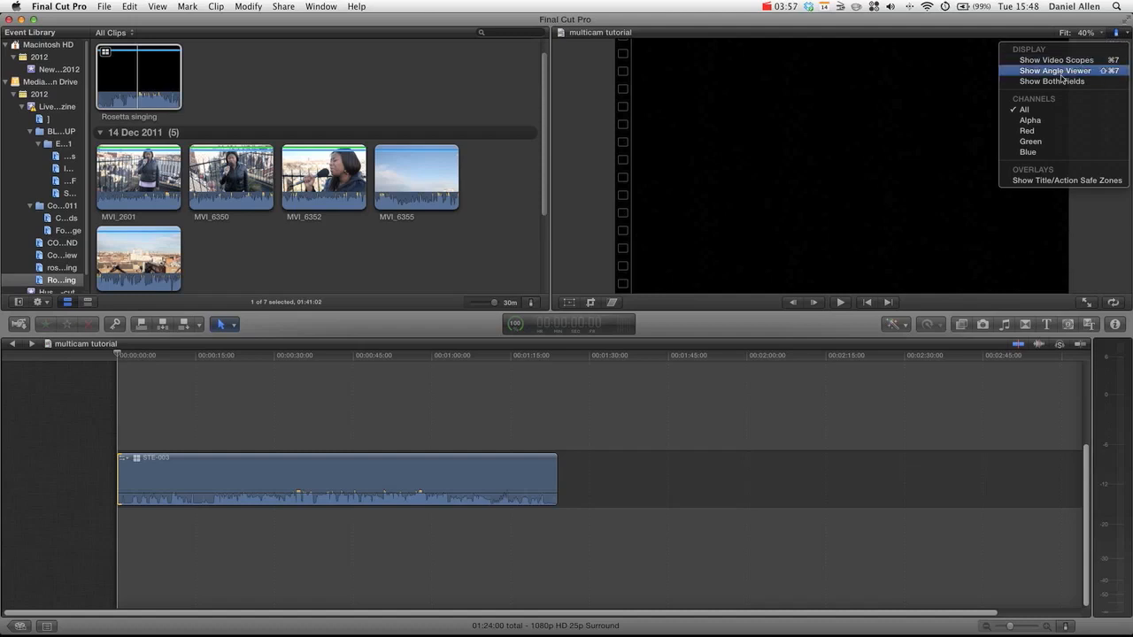
{"action": "left_click", "coordinate": [1046, 70]}
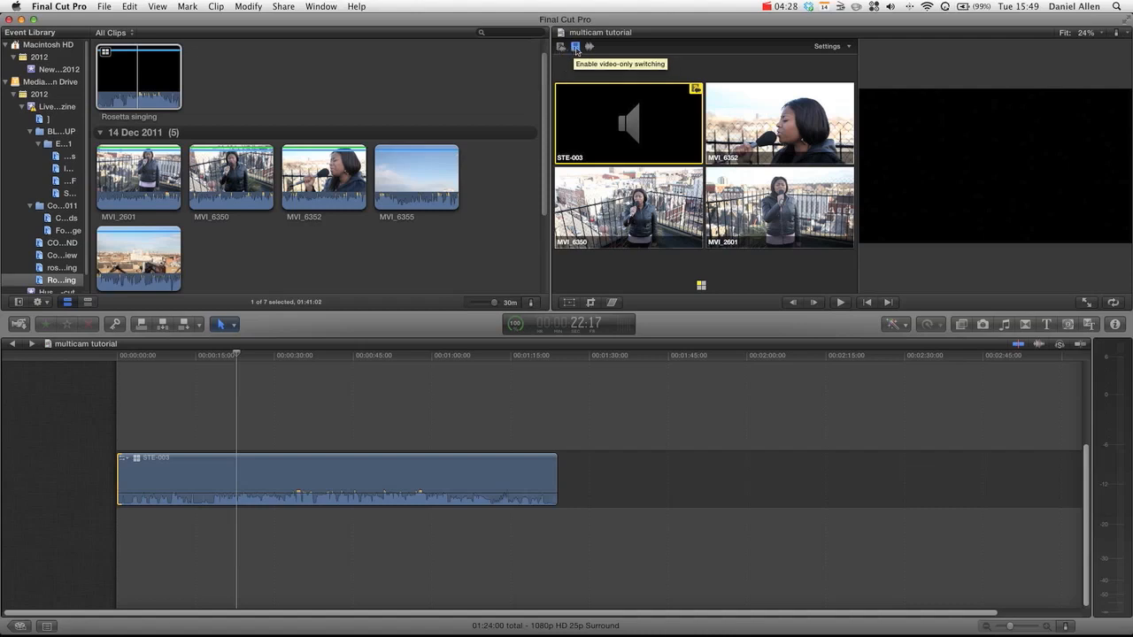
{"action": "mouse_move", "coordinate": [591, 46]}
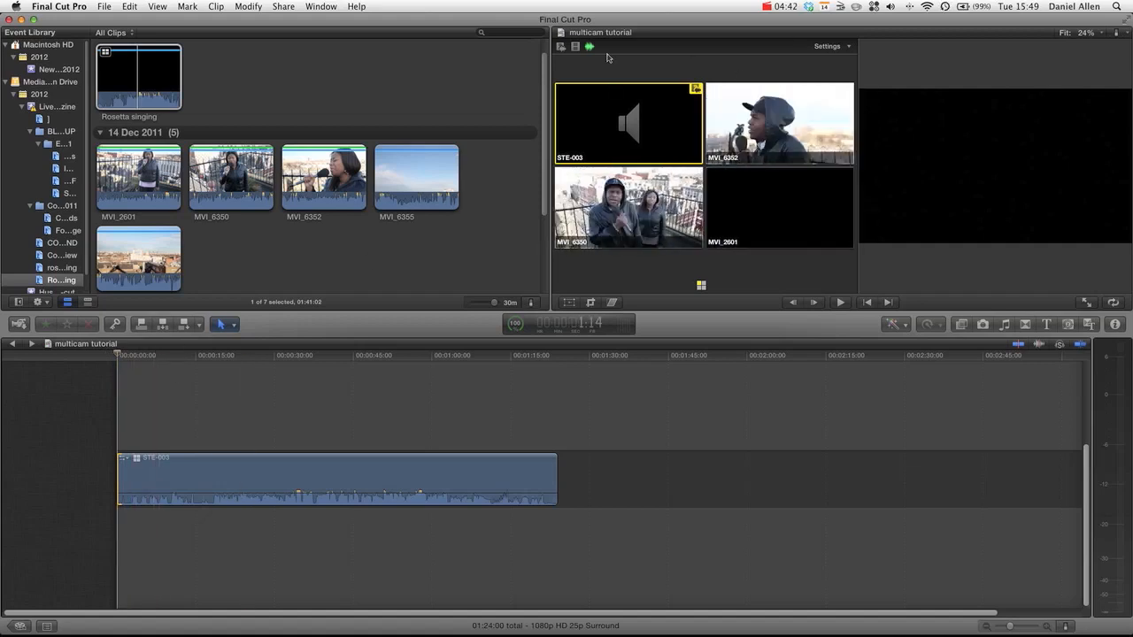
{"action": "mouse_move", "coordinate": [592, 47]}
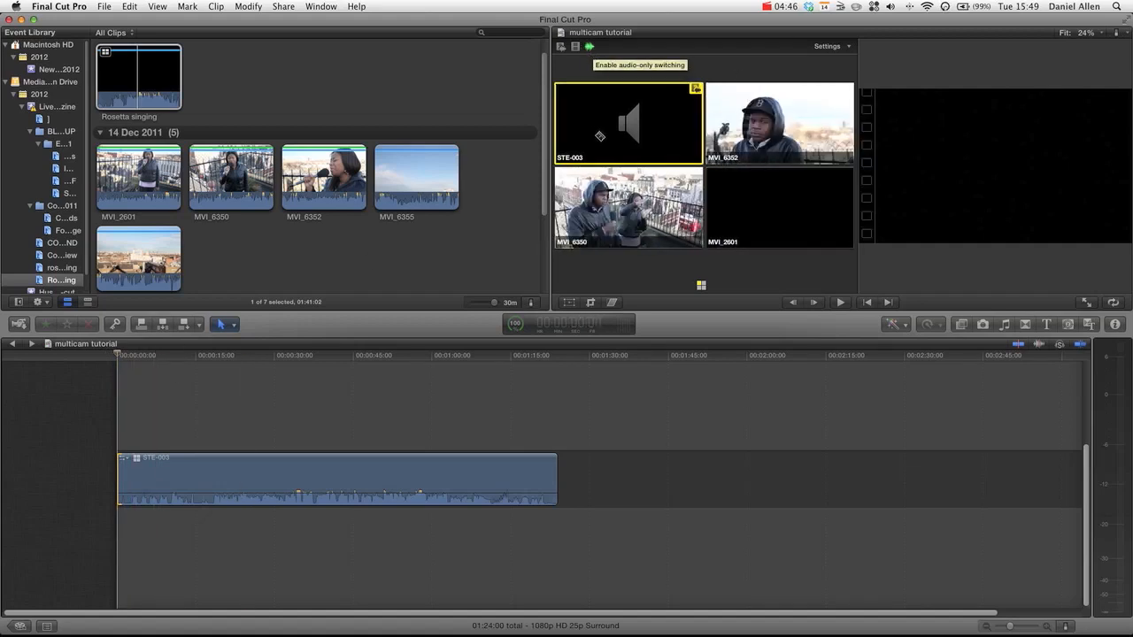
{"action": "mouse_move", "coordinate": [610, 133]}
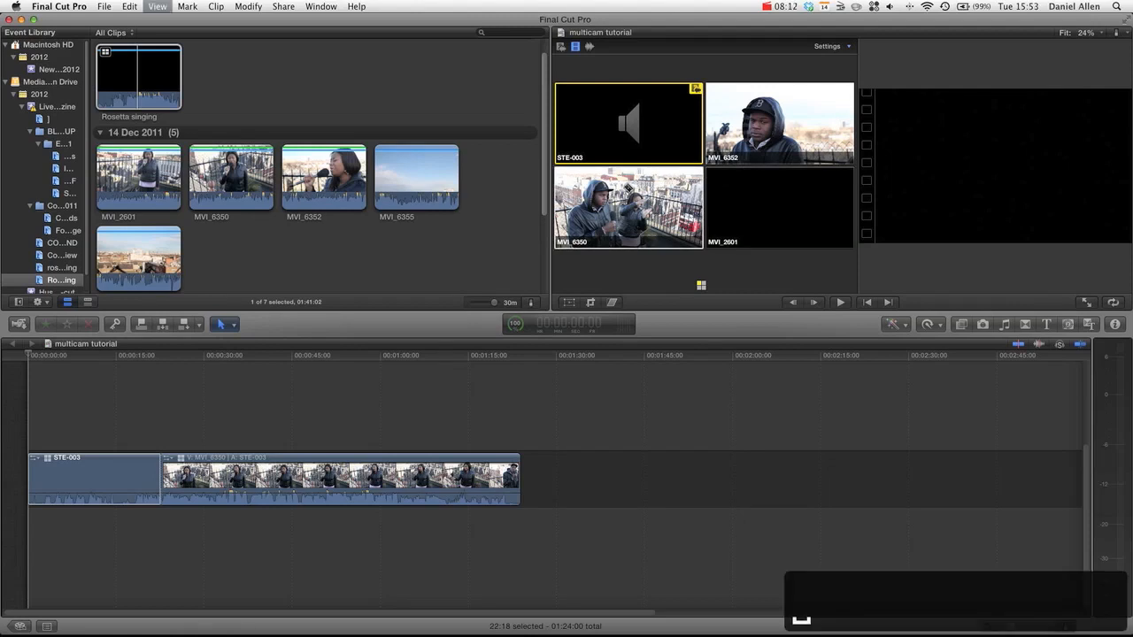
Step: Play the multicam clip and cut between camera angles live in the Angle Viewer
{"action": "left_click", "coordinate": [838, 301]}
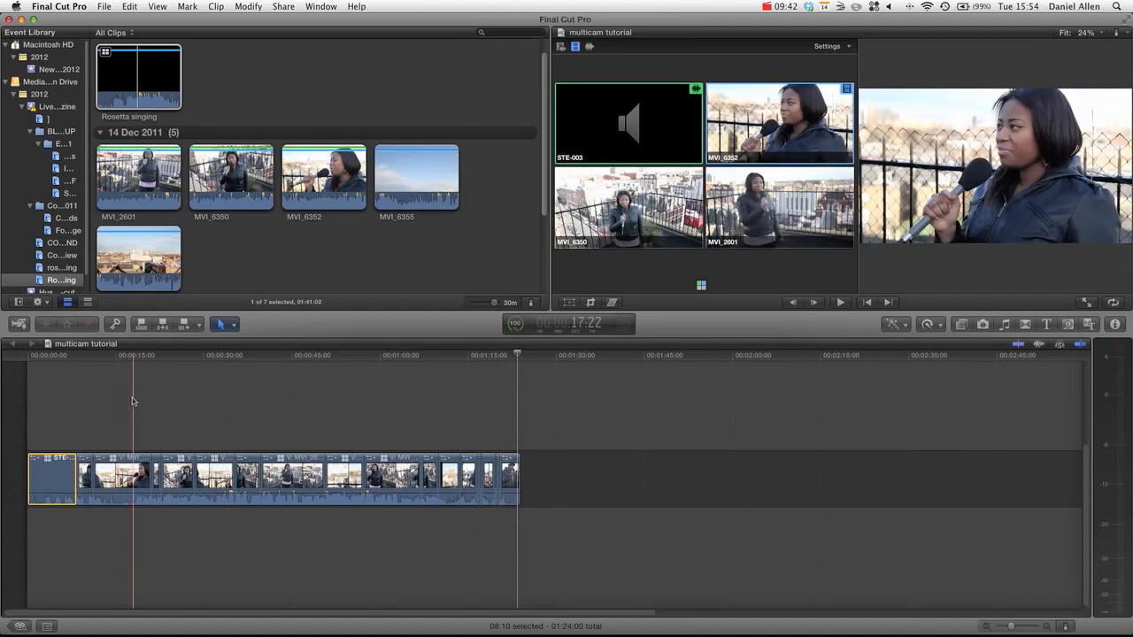
Step: Zoom the timeline in and out and select an edit point between angle sections
{"action": "key", "text": "cmd+="}
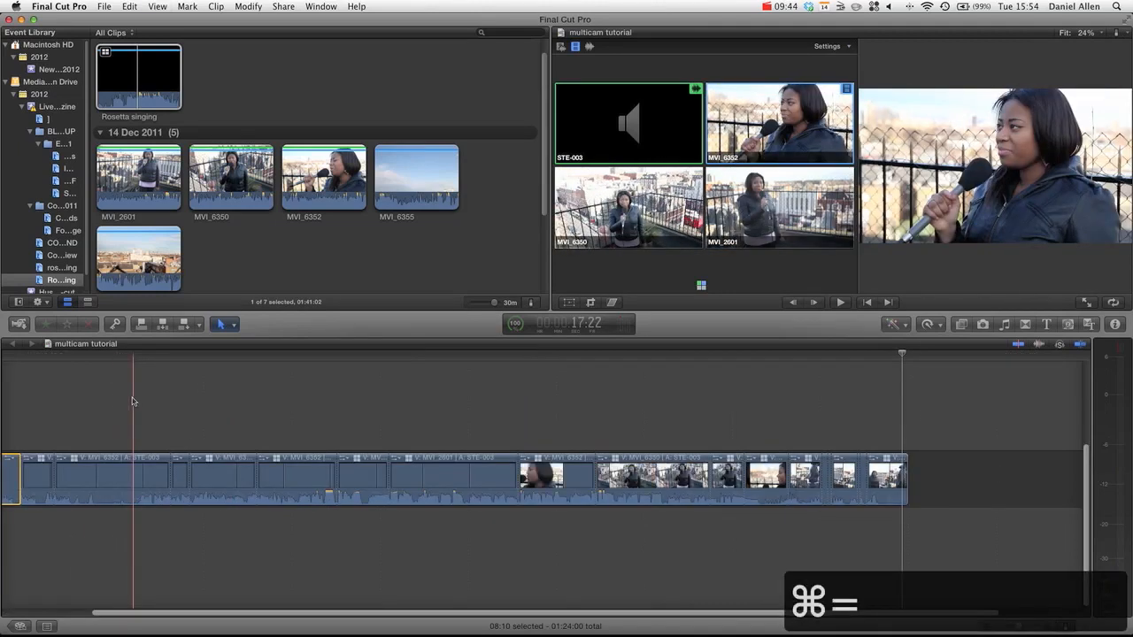
{"action": "key", "text": "cmd+="}
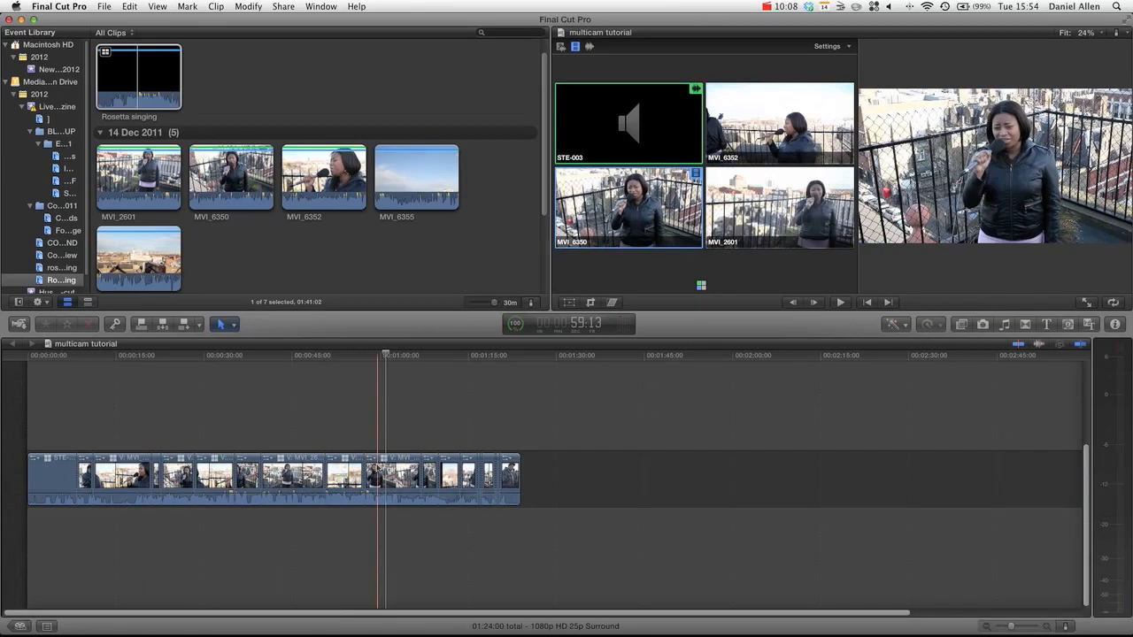
{"action": "left_click", "coordinate": [322, 478]}
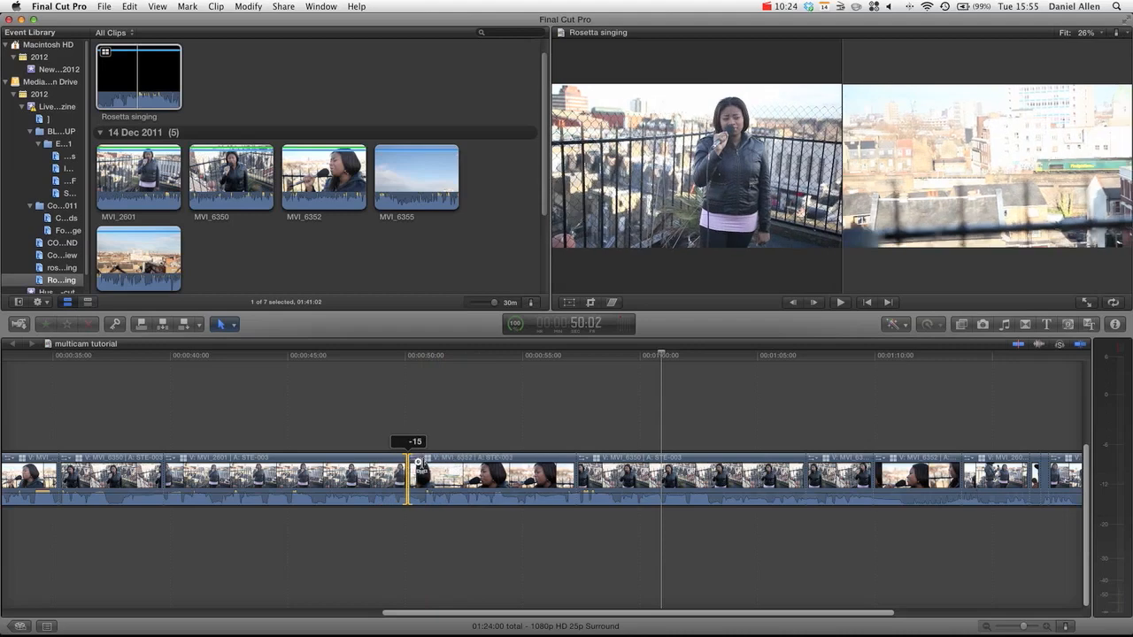
Step: Roll a cut fifteen frames earlier, then fine-tune its position in the Precision Editor
{"action": "left_click_drag", "start_coordinate": [409, 464], "coordinate": [246, 464]}
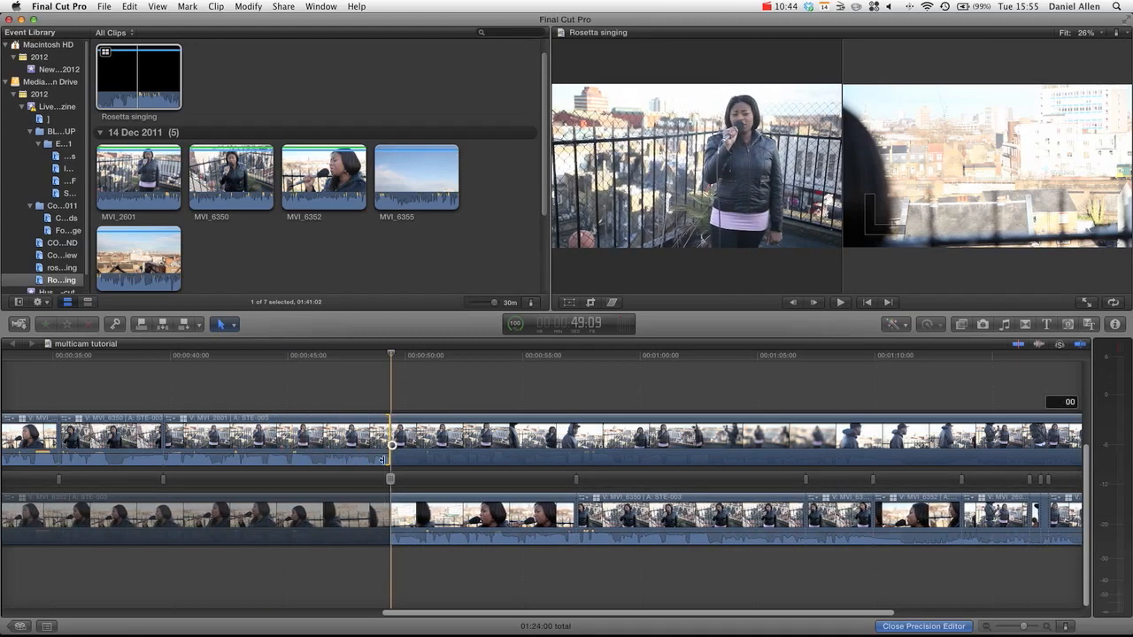
{"action": "left_click_drag", "start_coordinate": [389, 478], "coordinate": [298, 478]}
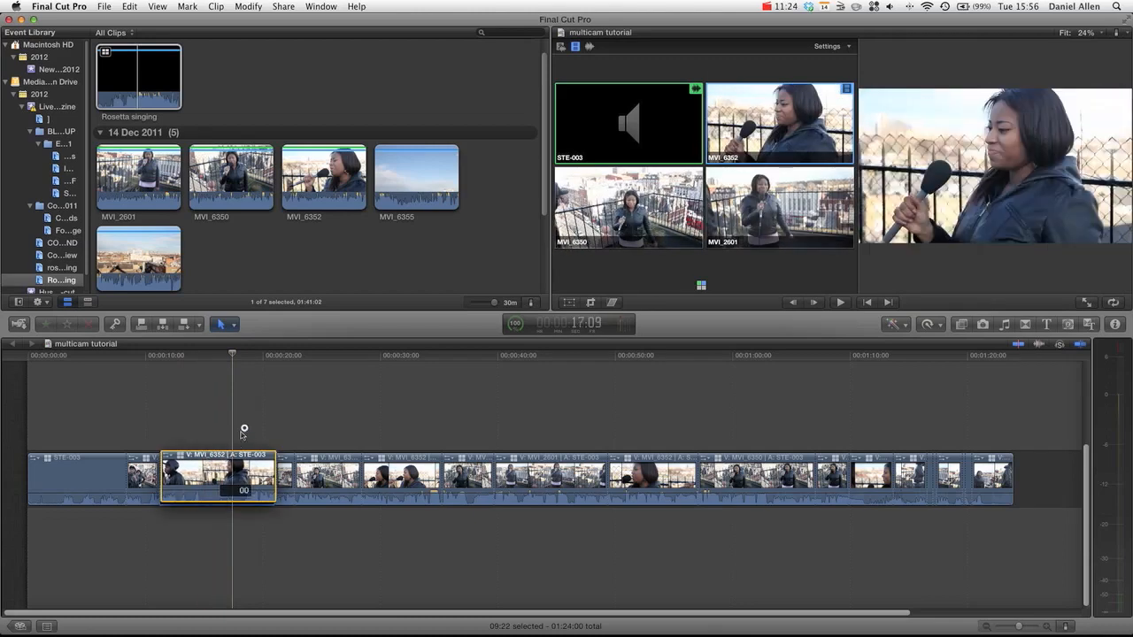
{"action": "left_click_drag", "start_coordinate": [216, 477], "coordinate": [954, 442]}
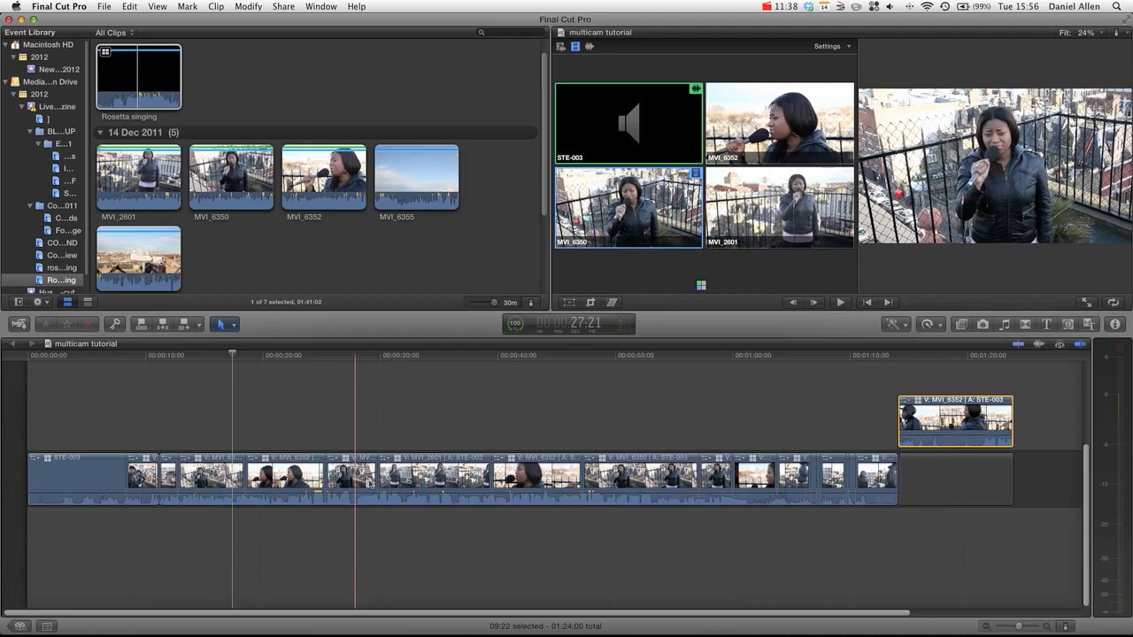
{"action": "key", "text": "cmd+z"}
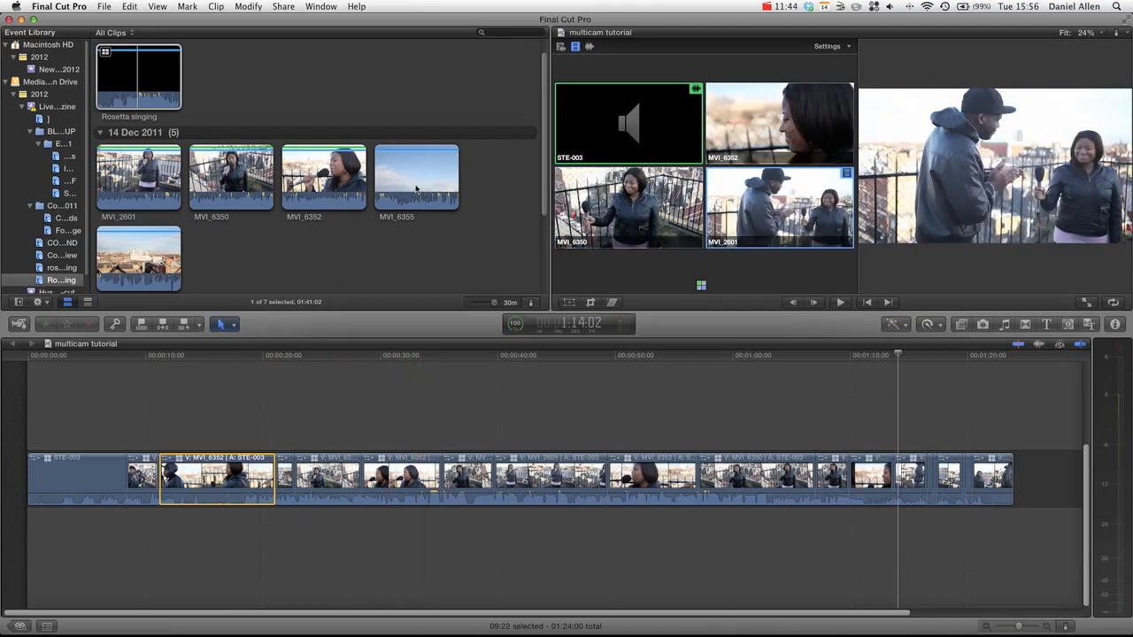
Step: Connect the city skyline clip as b-roll above the start of the multicam edit
{"action": "left_click", "coordinate": [416, 173]}
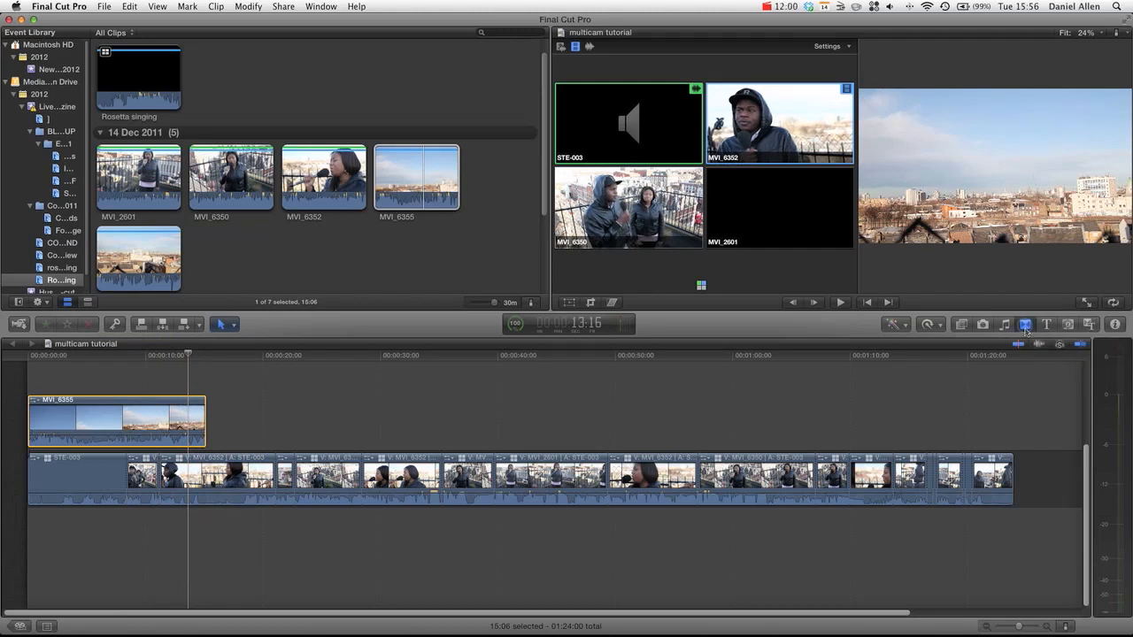
Step: Show the Transitions browser and dismiss the dropped-frames alert with OK
{"action": "left_click", "coordinate": [1025, 326]}
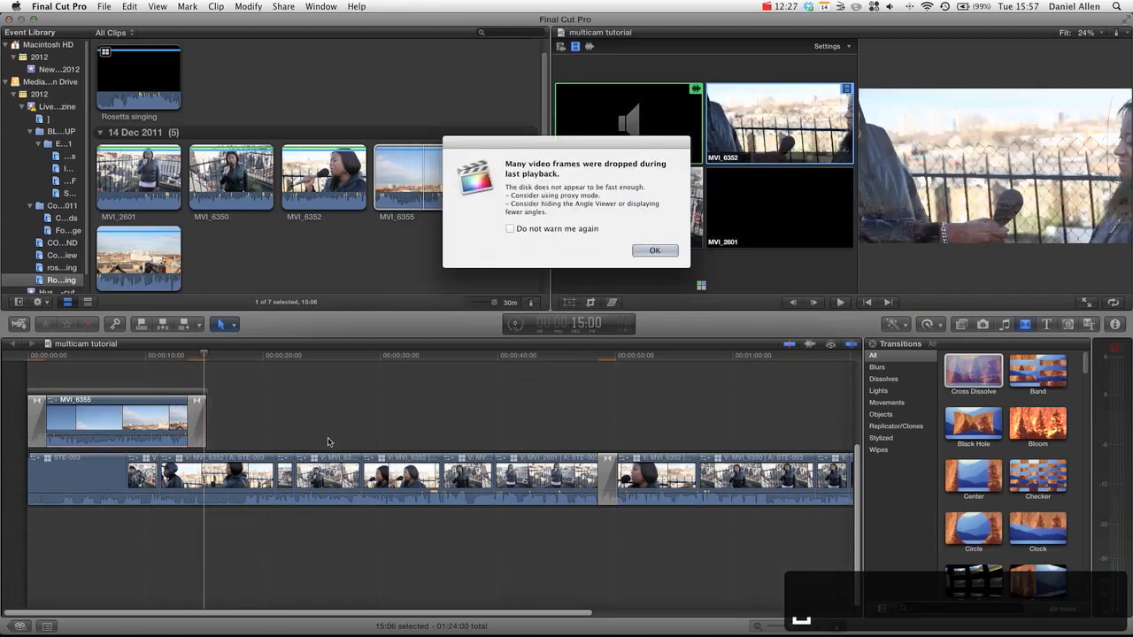
{"action": "left_click", "coordinate": [655, 251]}
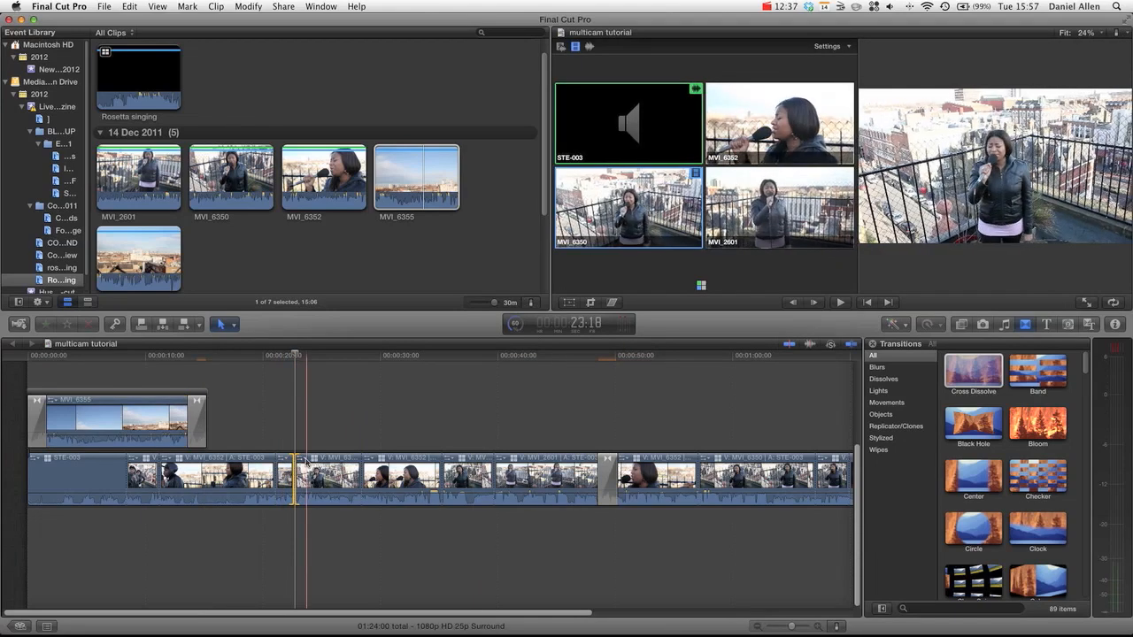
Step: Apply a Cross Dissolve at a cut between two camera angles
{"action": "left_click", "coordinate": [326, 487]}
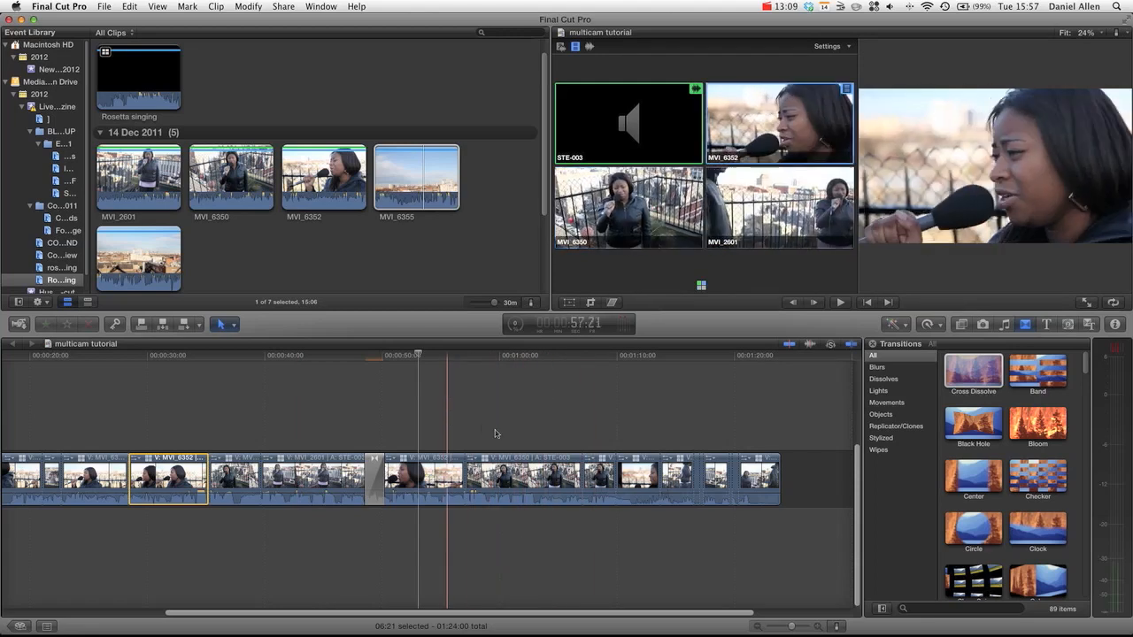
Step: Overlay timecode on each camera angle via the Angle Viewer Settings menu
{"action": "left_click", "coordinate": [829, 46]}
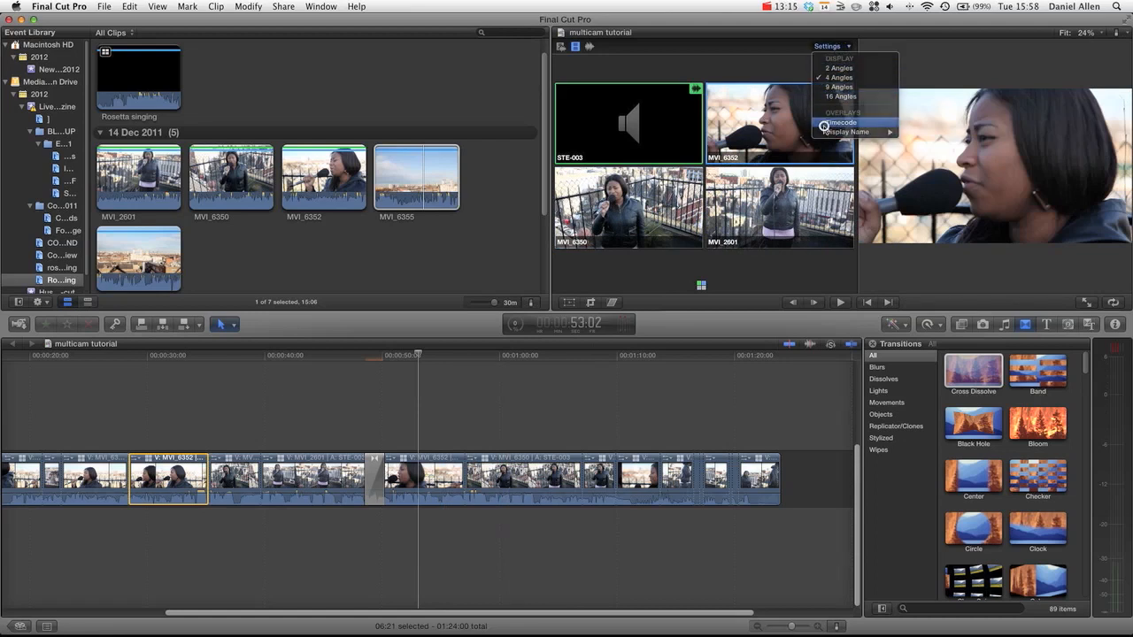
{"action": "left_click", "coordinate": [843, 121]}
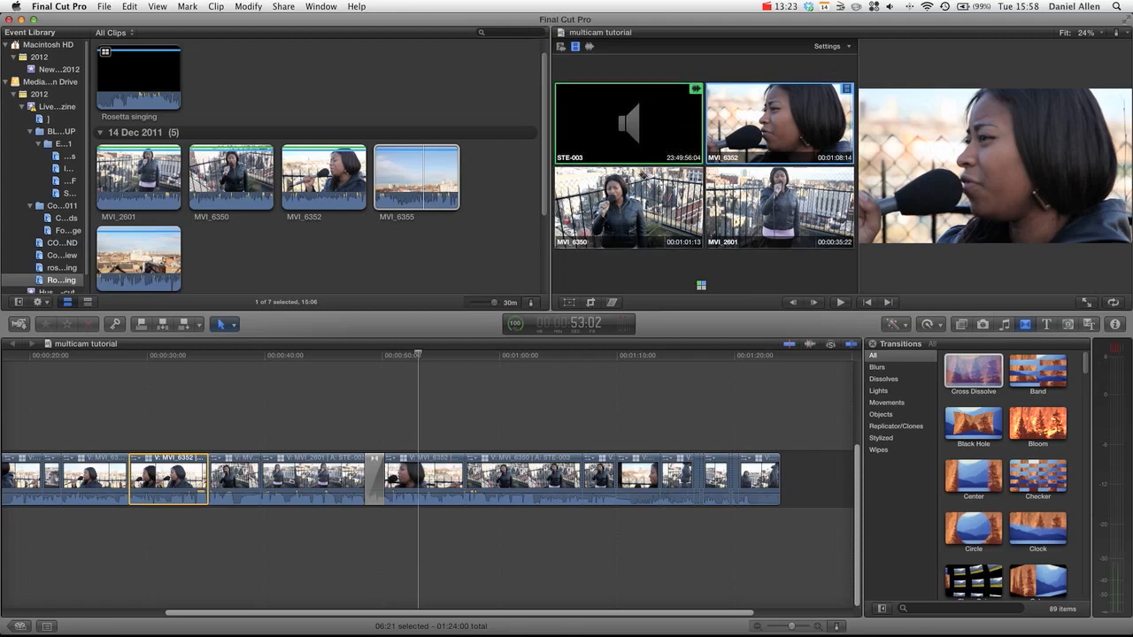
Step: Switch the angle viewer to the 16 Angles grid layout
{"action": "left_click", "coordinate": [829, 46]}
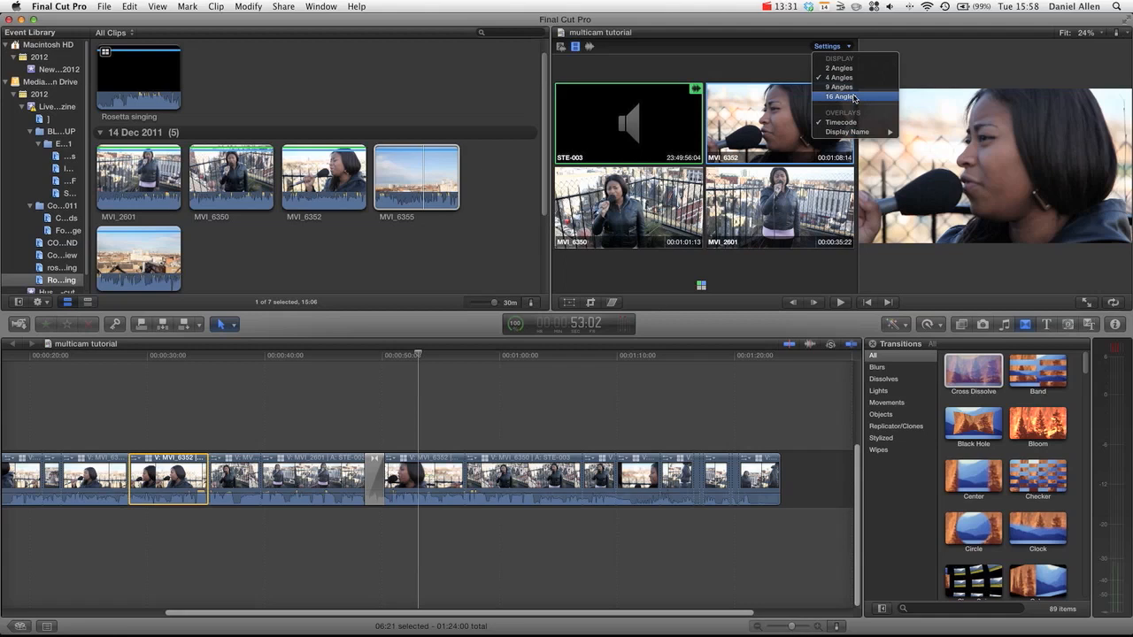
{"action": "left_click", "coordinate": [852, 95]}
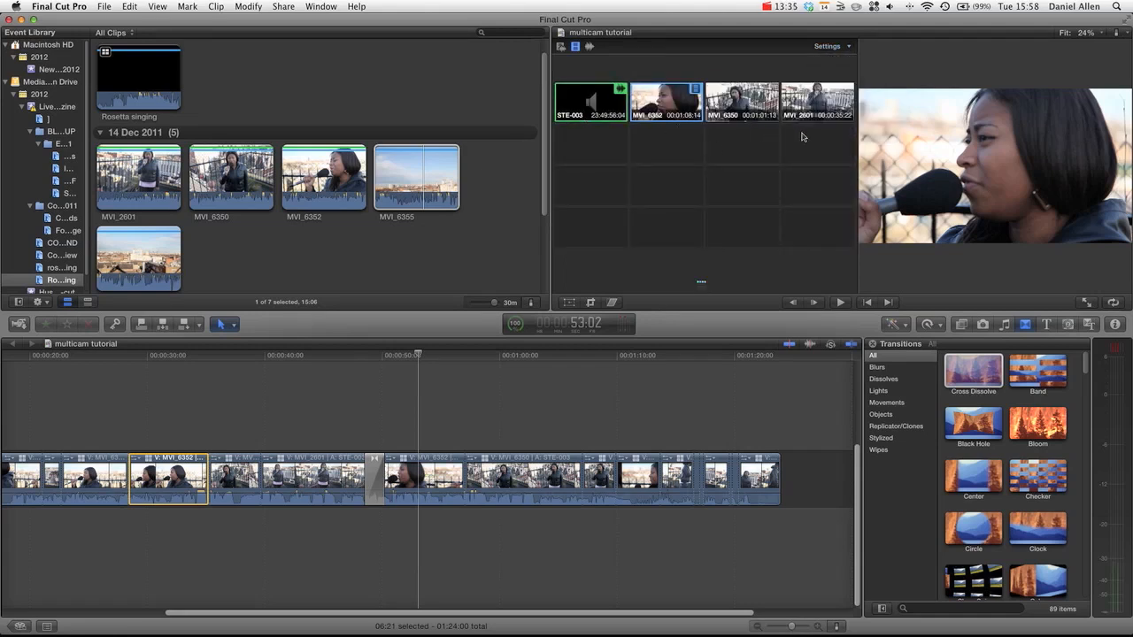
{"action": "left_click", "coordinate": [836, 46]}
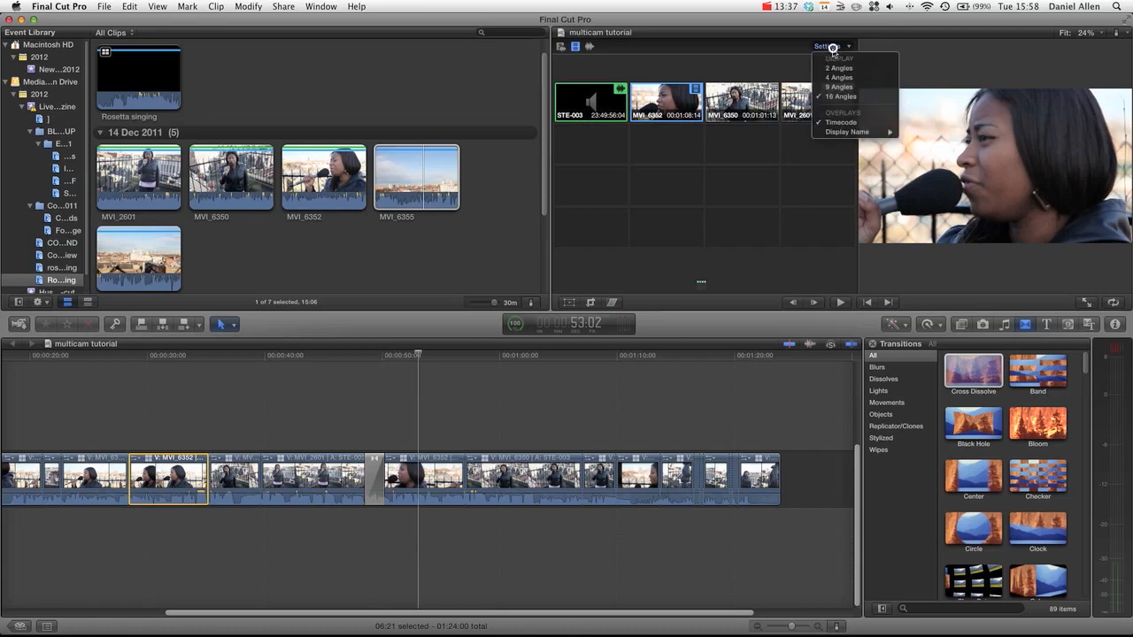
{"action": "mouse_move", "coordinate": [683, 59]}
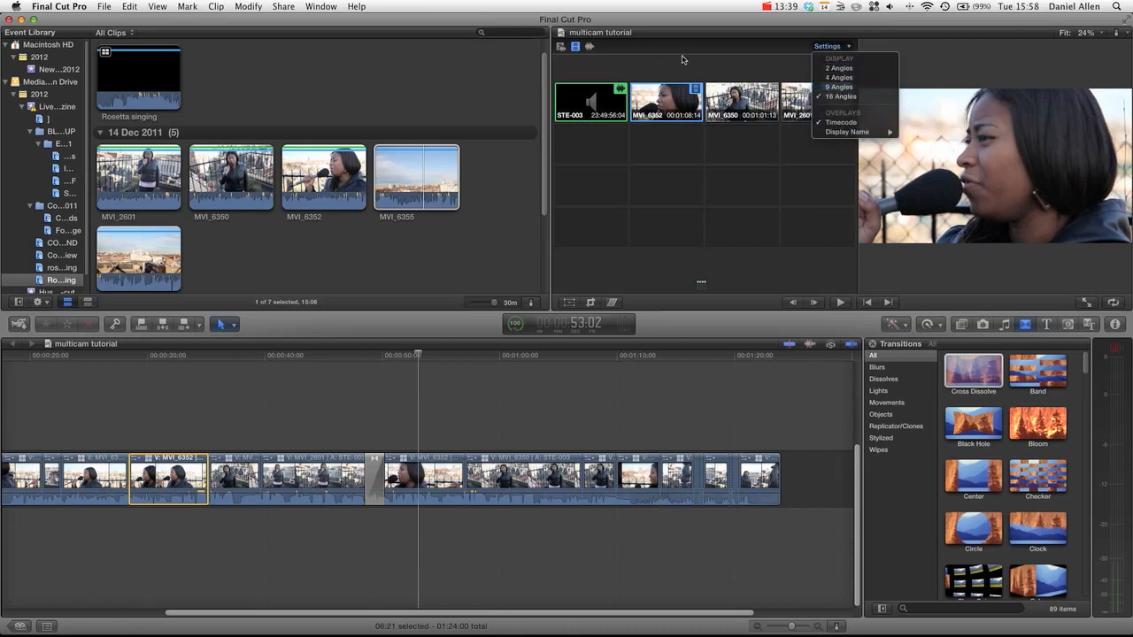